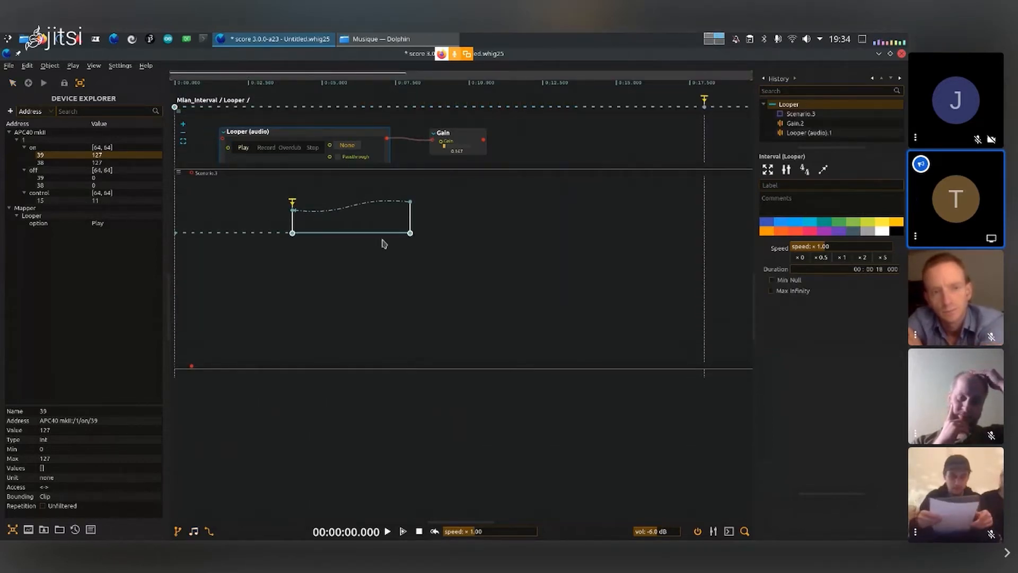
Draw a second interval branching downward from the scenario's start state, below the existing one
click(351, 235)
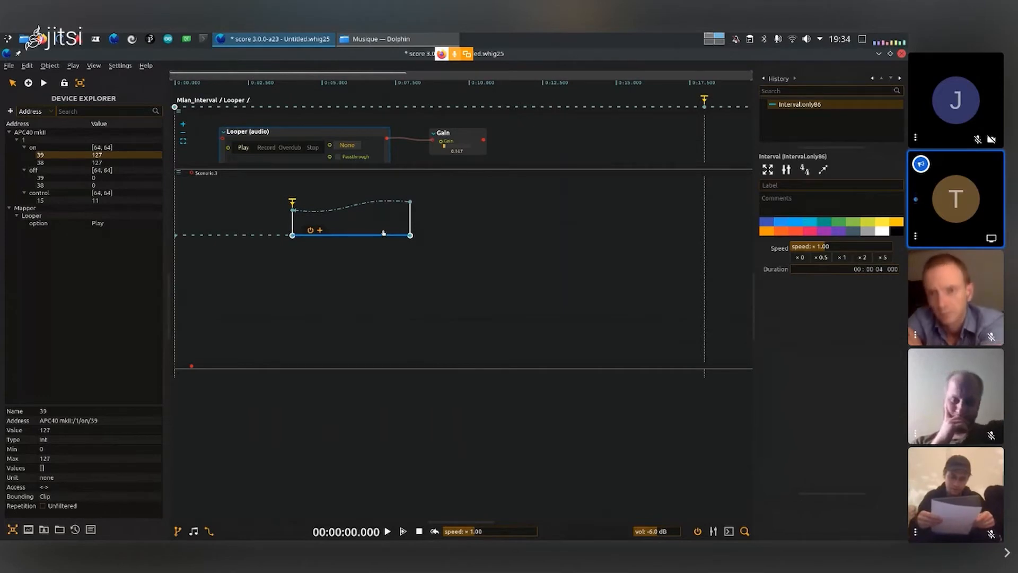
mouse_move(258, 267)
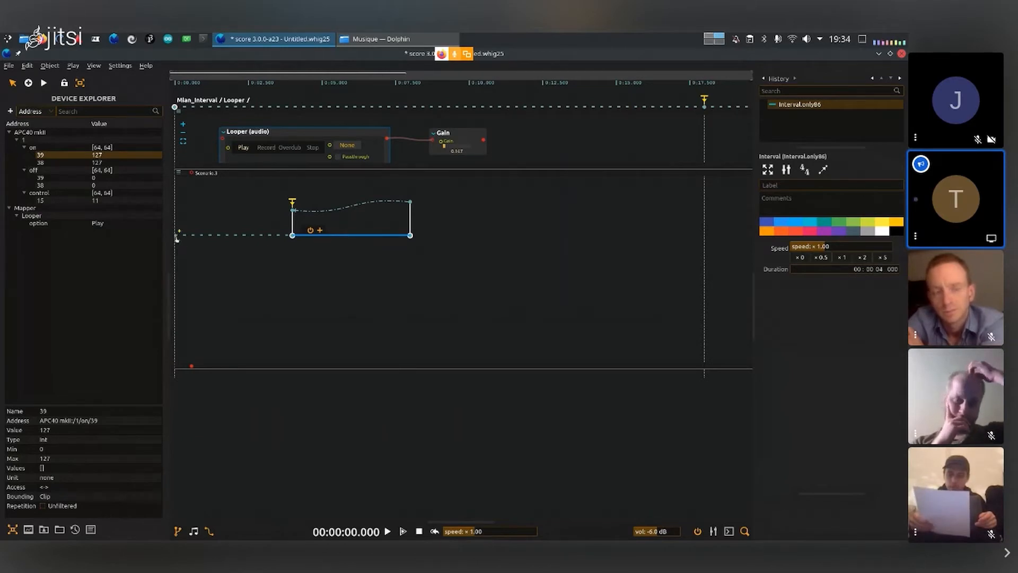
click(191, 240)
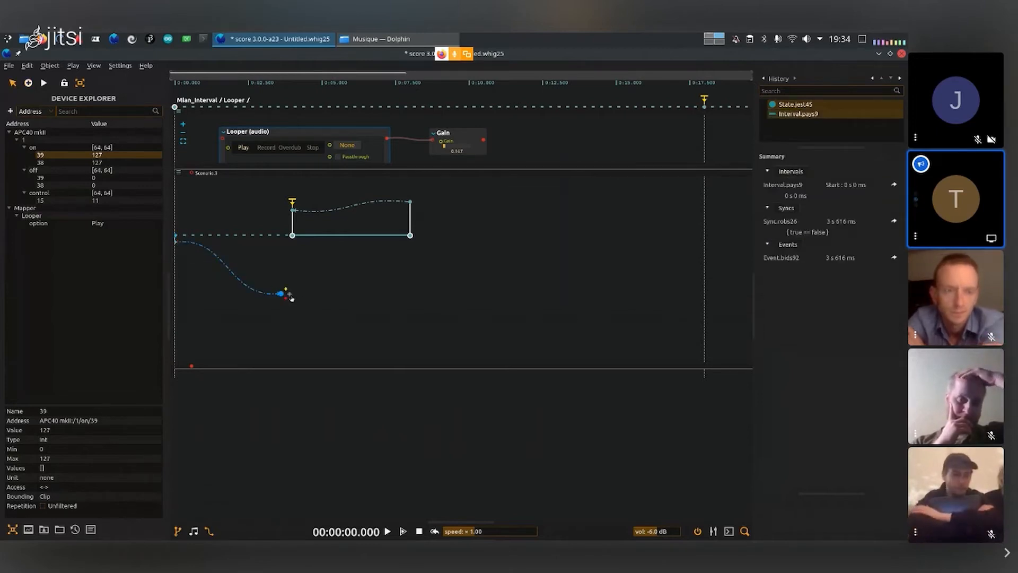
Drag two horizontal intervals, upper and lower, out of the branch's end, sharing one sync
click(793, 105)
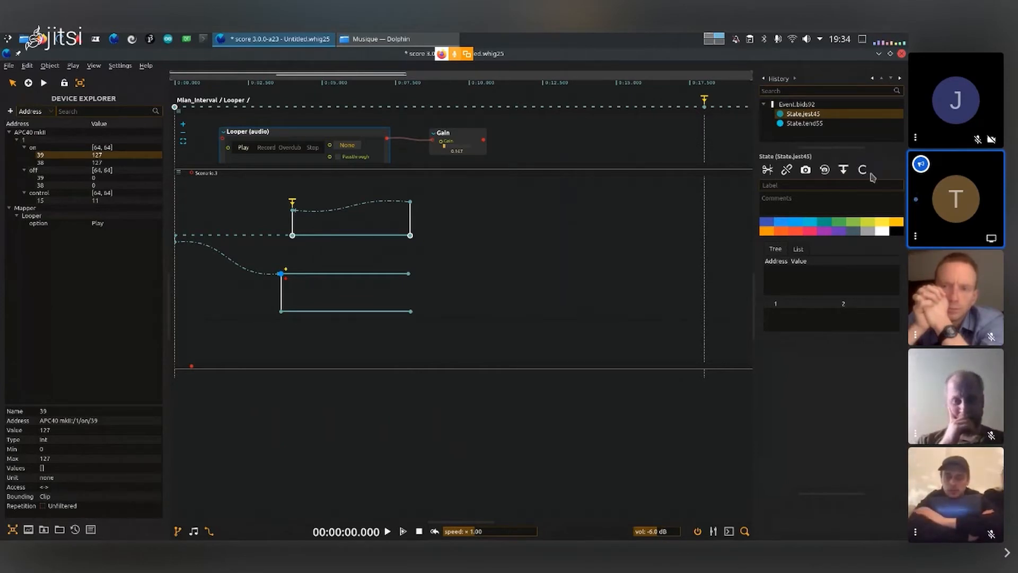
Add a condition to the shared start event of the two branches and view its Condition choices
click(863, 170)
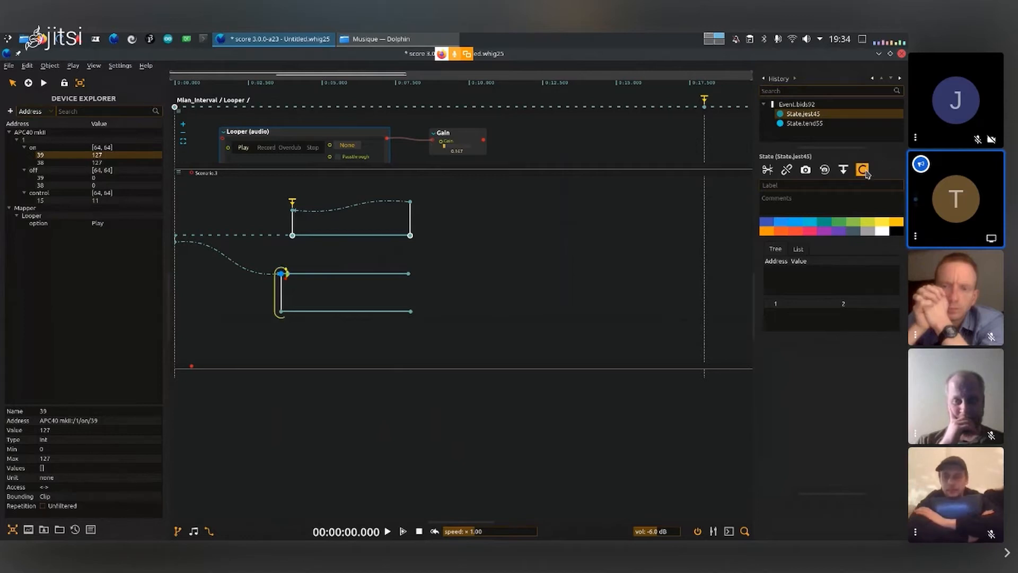
click(863, 170)
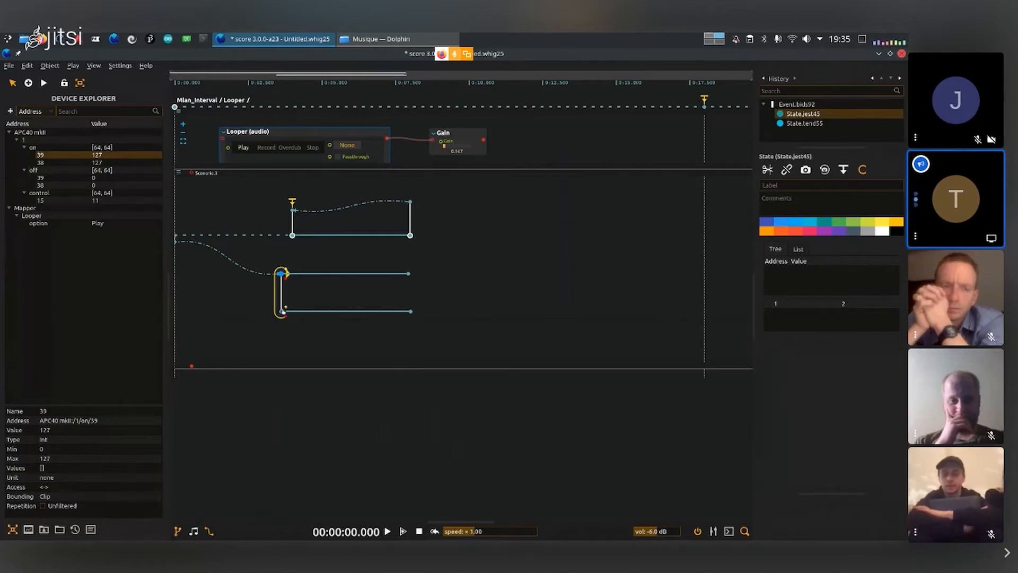
click(798, 104)
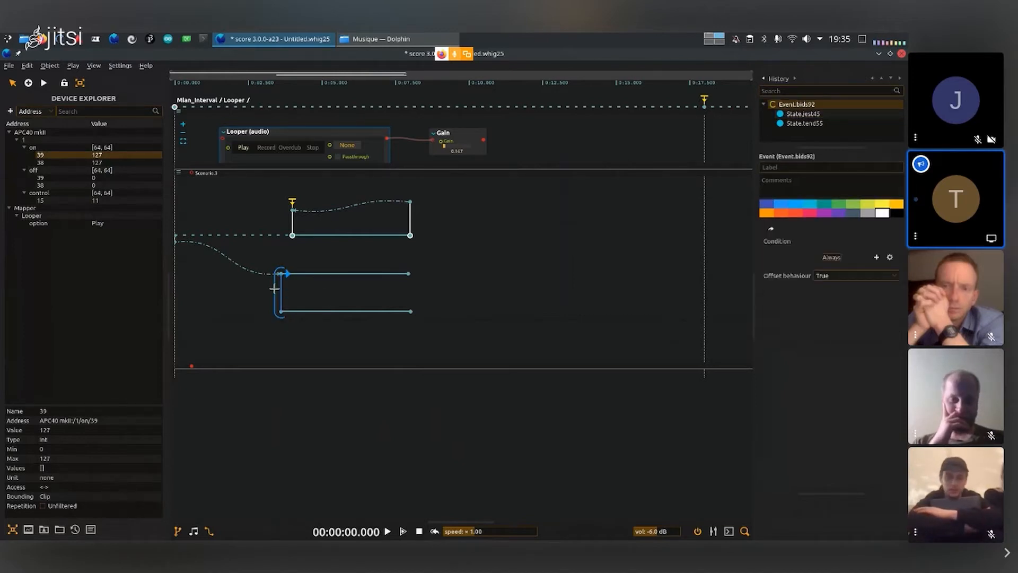
mouse_move(775, 277)
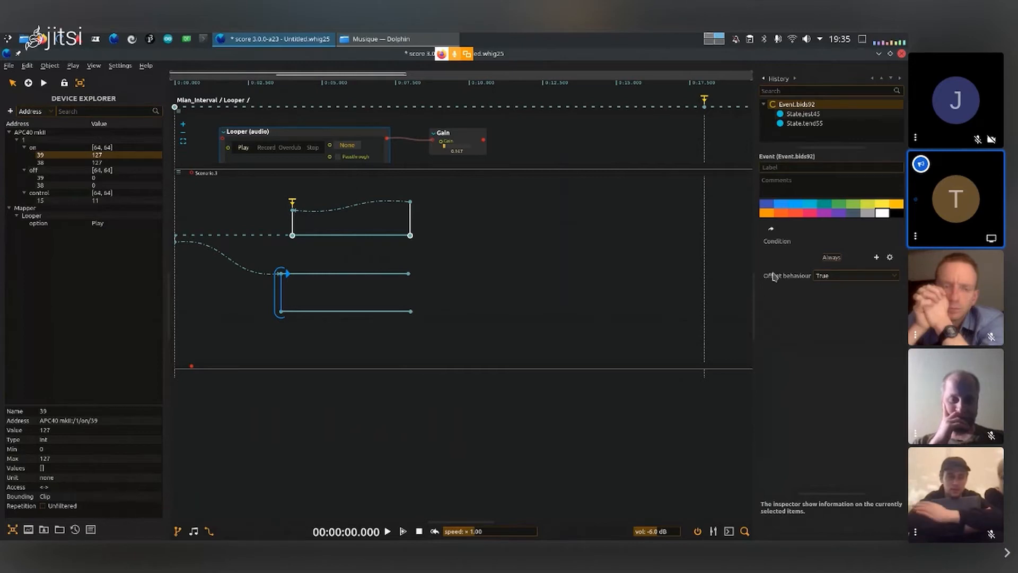
click(832, 257)
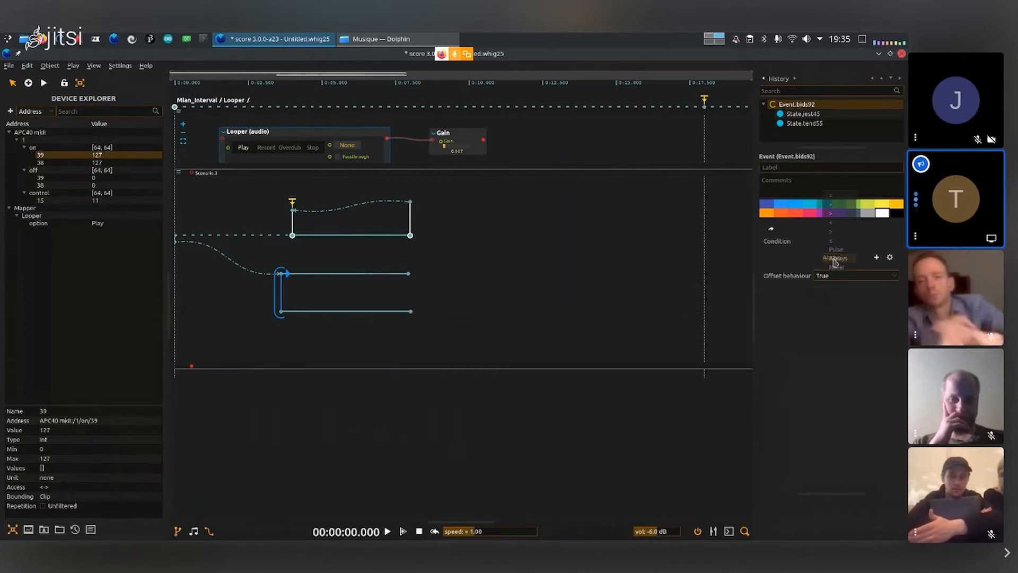
Play the branched scenario twice, stopping after each run, to test the condition
click(388, 532)
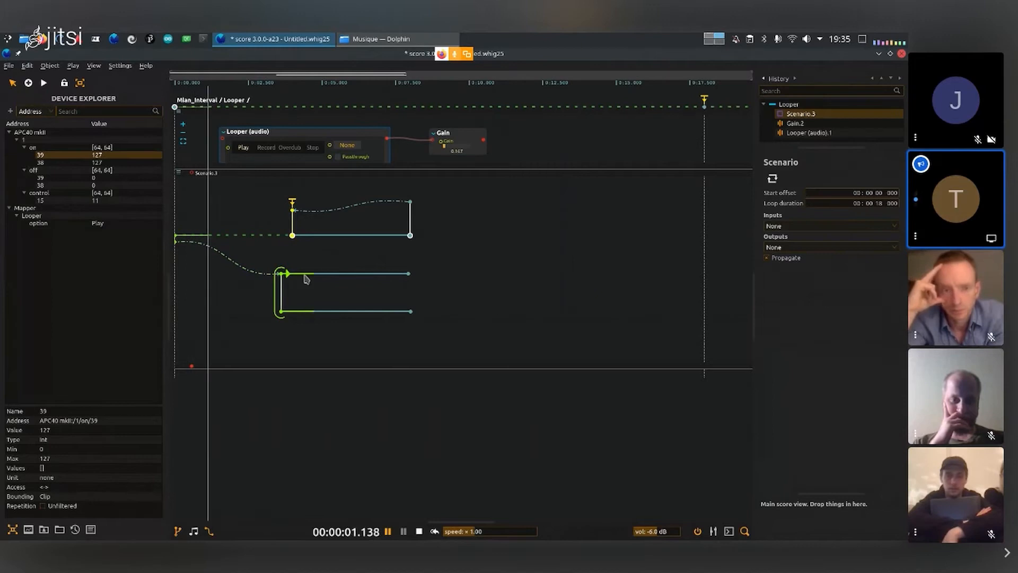
click(419, 531)
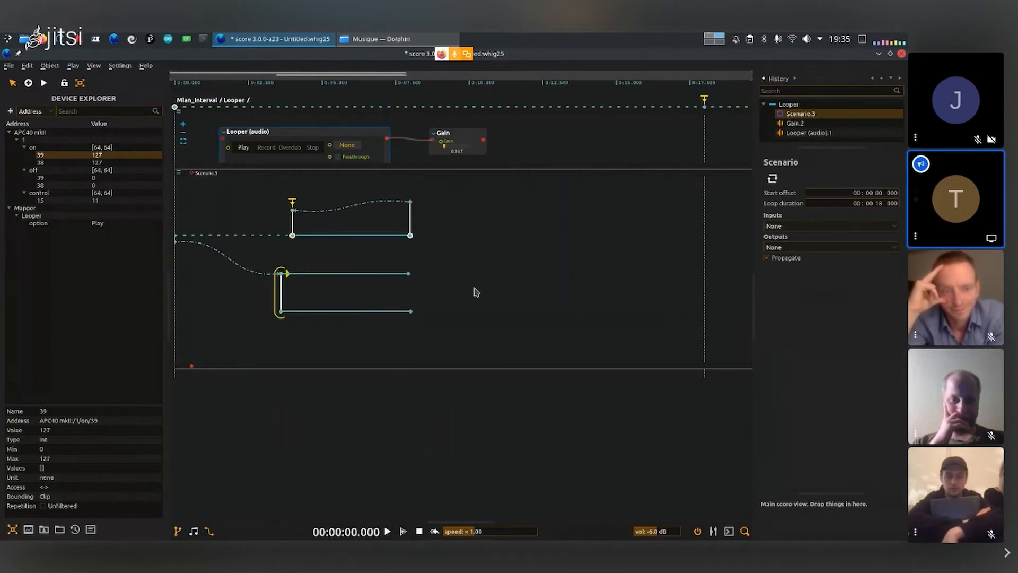
mouse_move(219, 248)
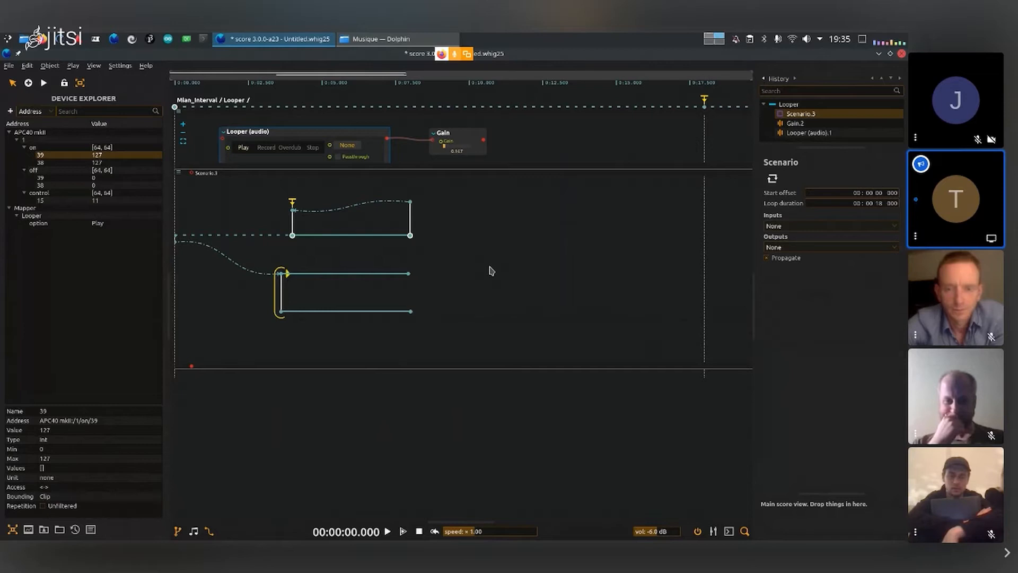
click(386, 531)
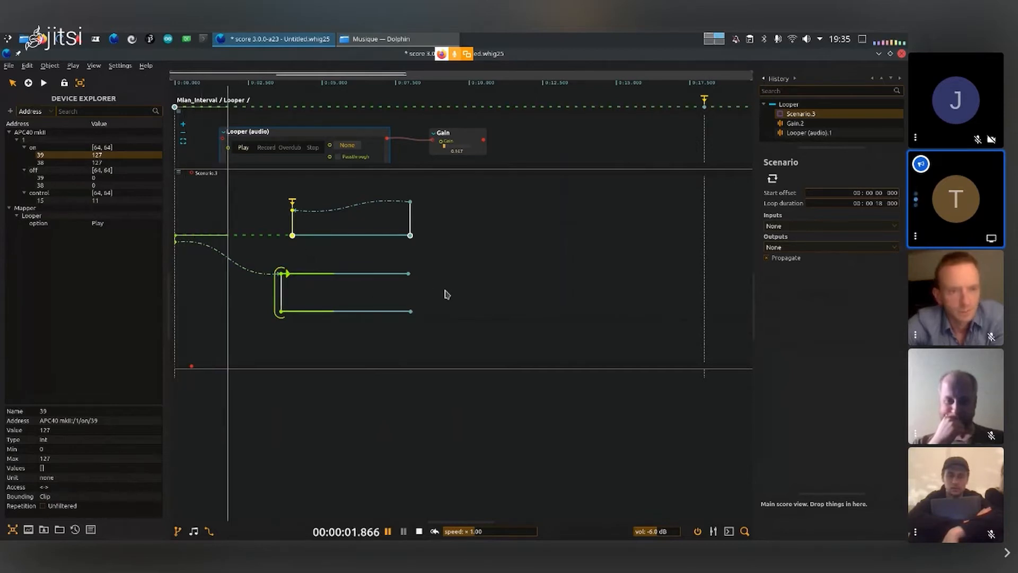
click(403, 531)
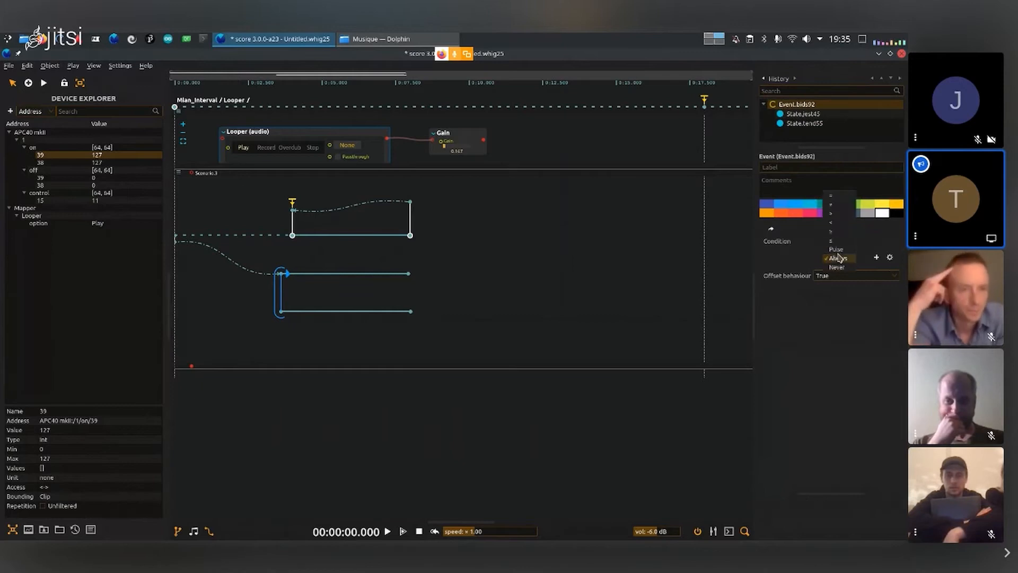
Set the shared event's Condition to Never with Offset behaviour False and confirm playback skips both branches
click(837, 258)
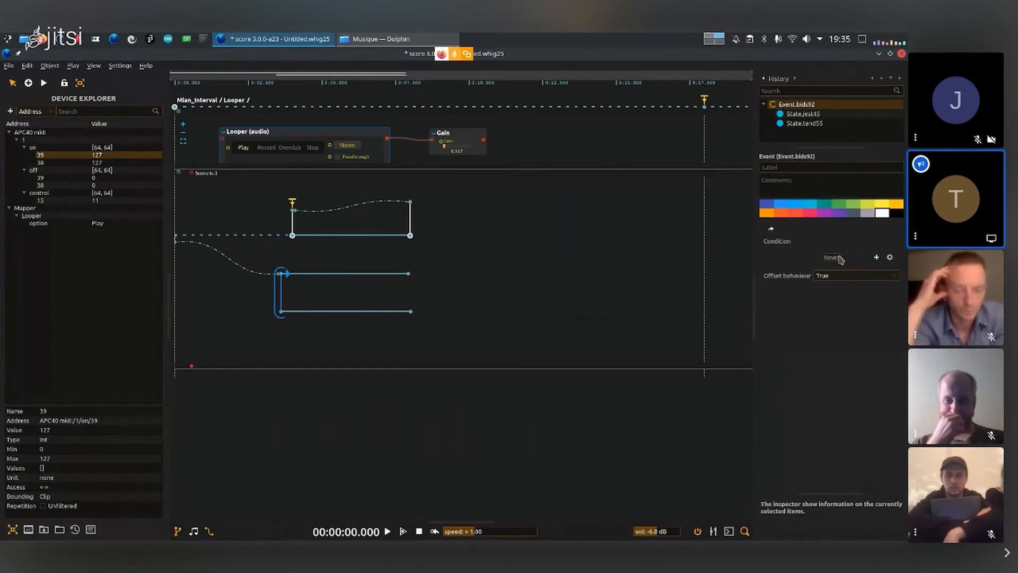
click(855, 276)
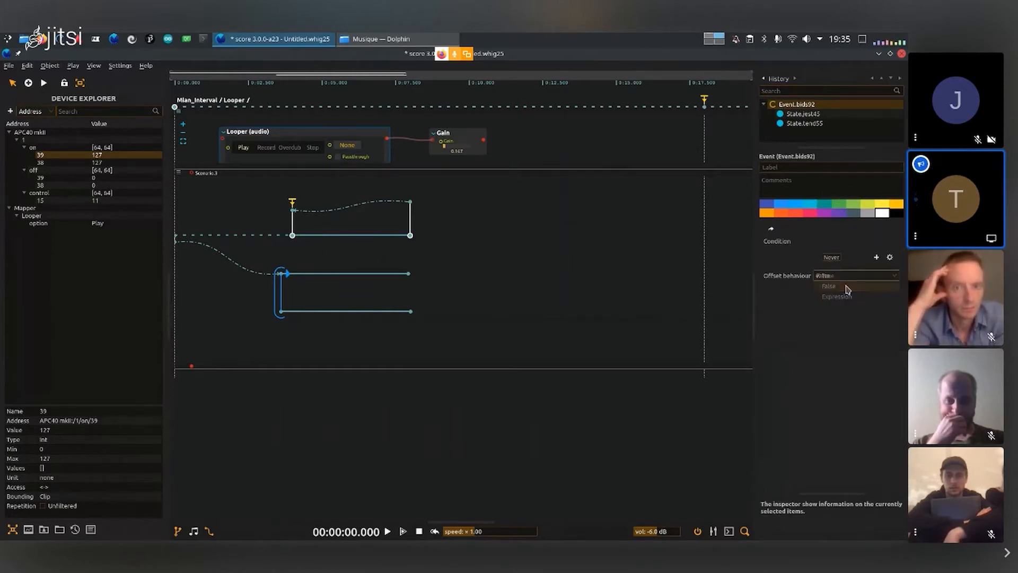
click(387, 531)
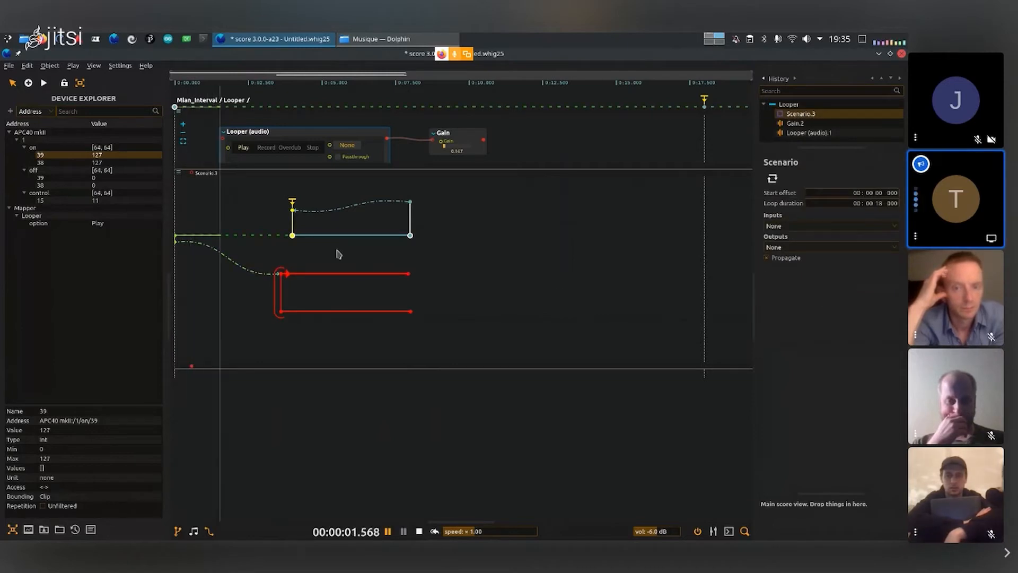
click(279, 291)
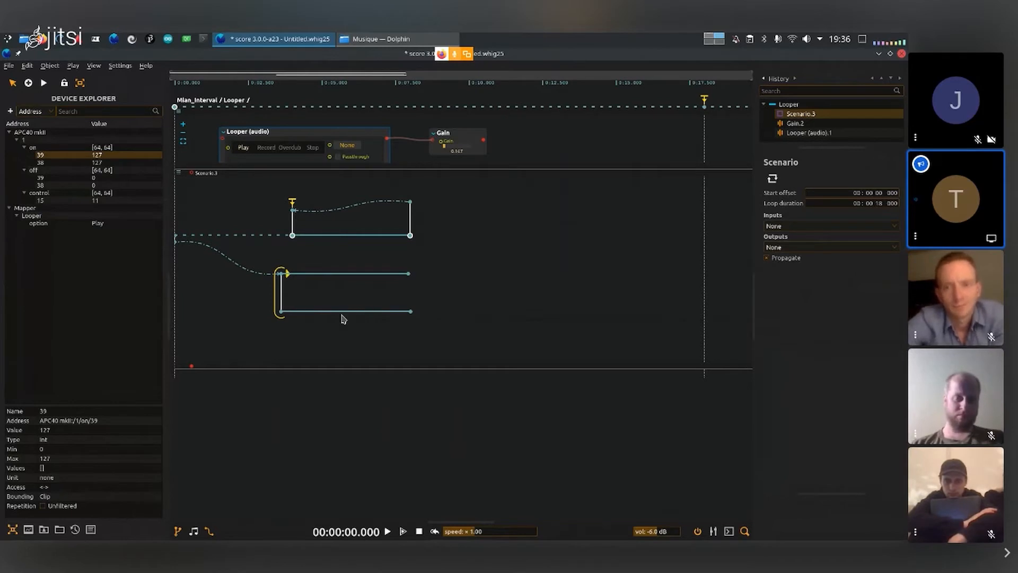
mouse_move(284, 312)
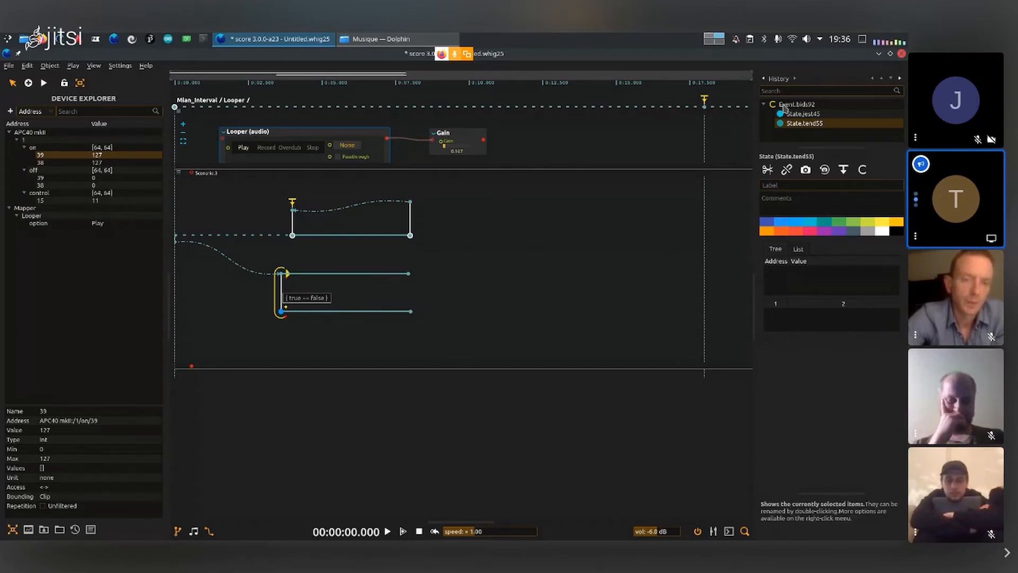
Split the shared condition into separate events and inspect the upper branch's event, still Never
click(797, 104)
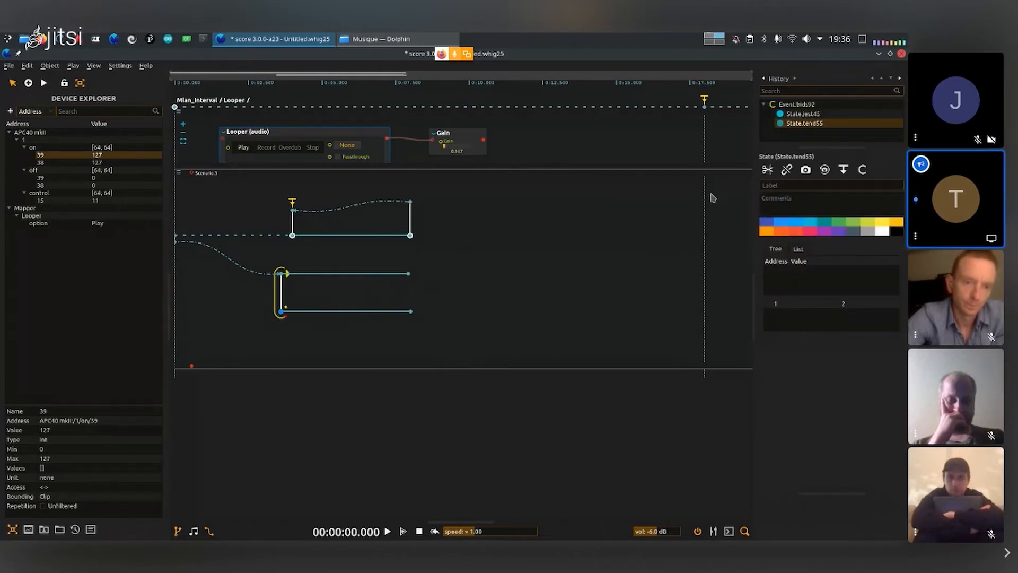
mouse_move(767, 170)
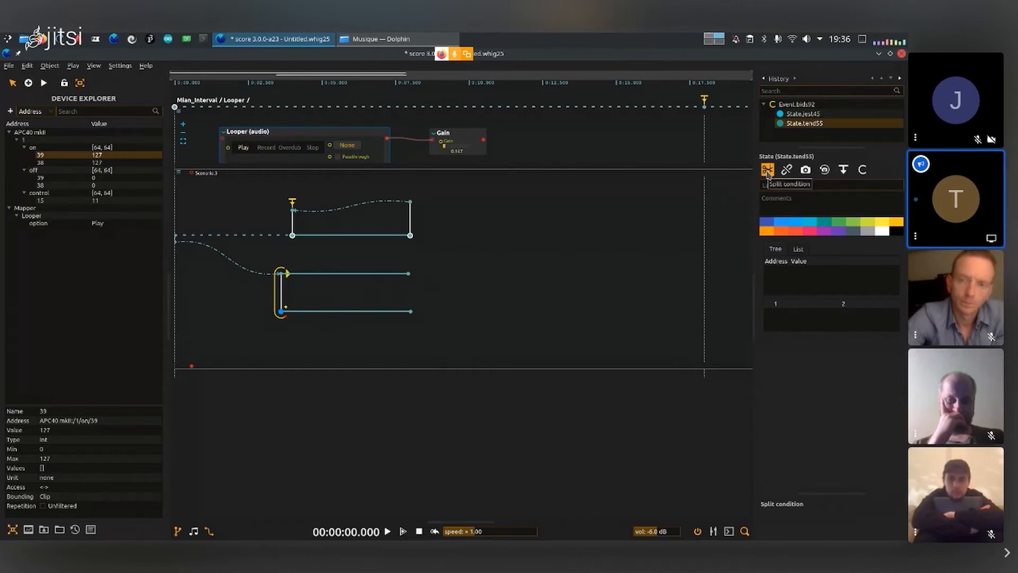
click(767, 170)
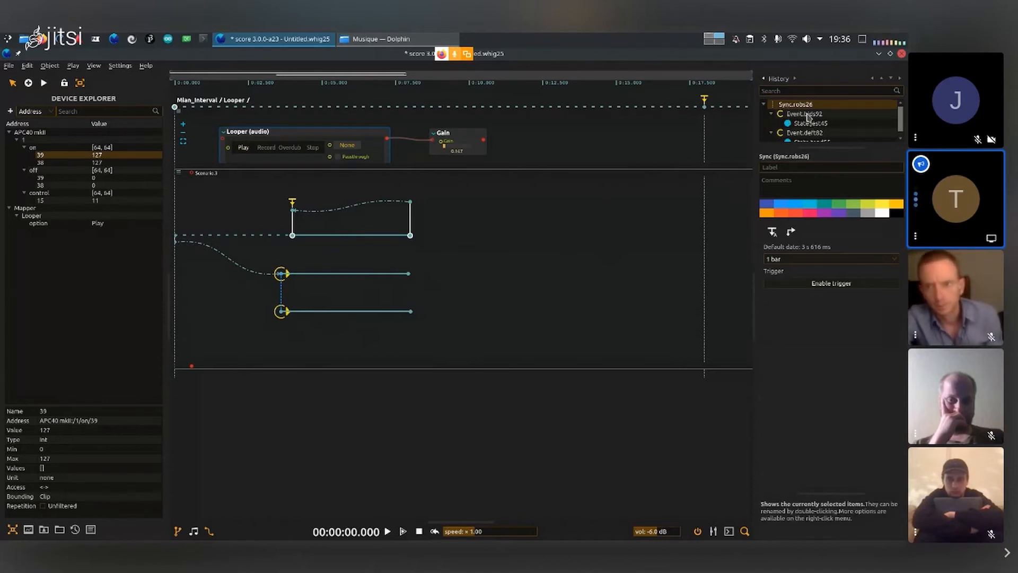
click(805, 132)
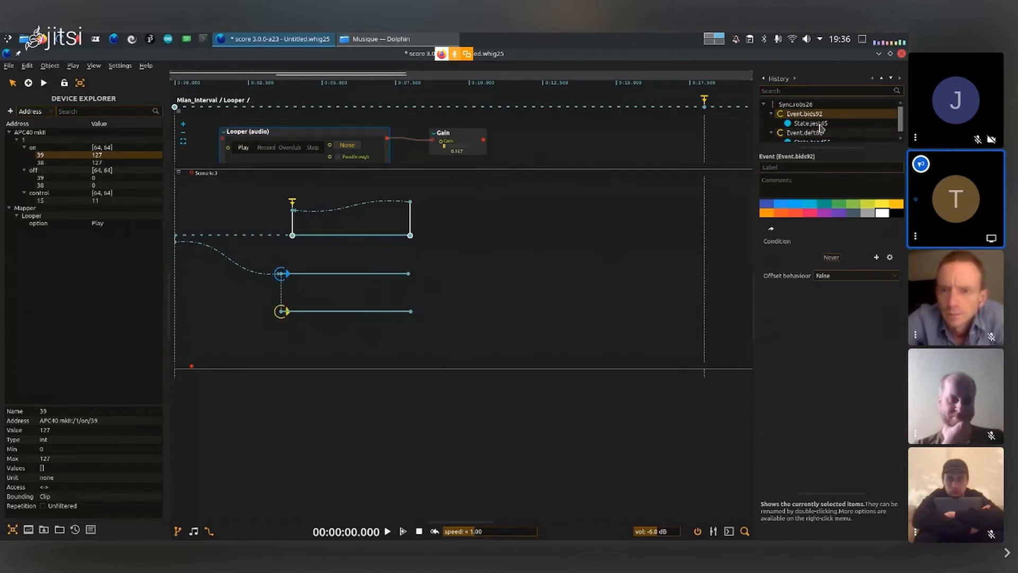
Set the lower branch event's Condition to Always
click(344, 274)
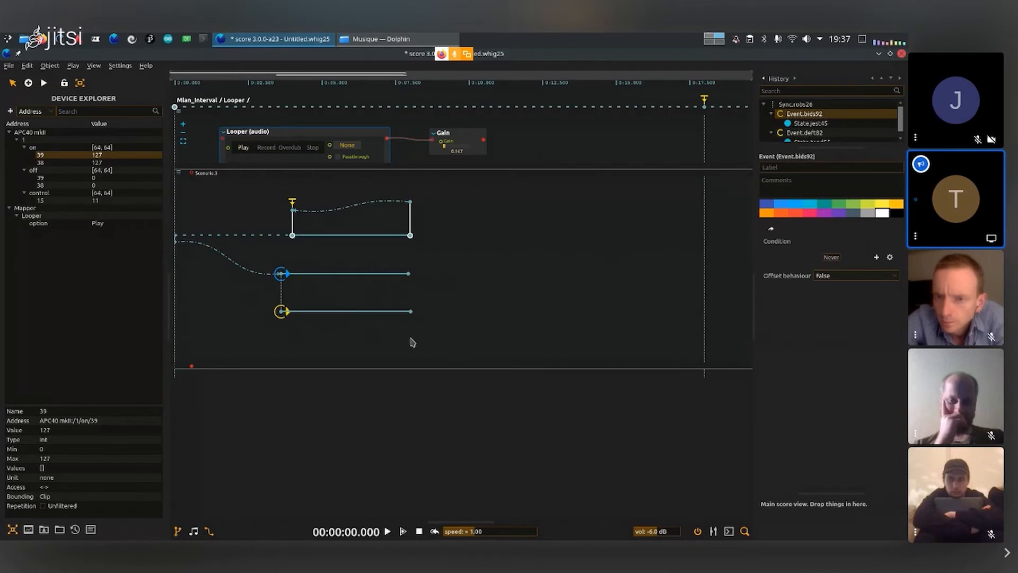
click(206, 173)
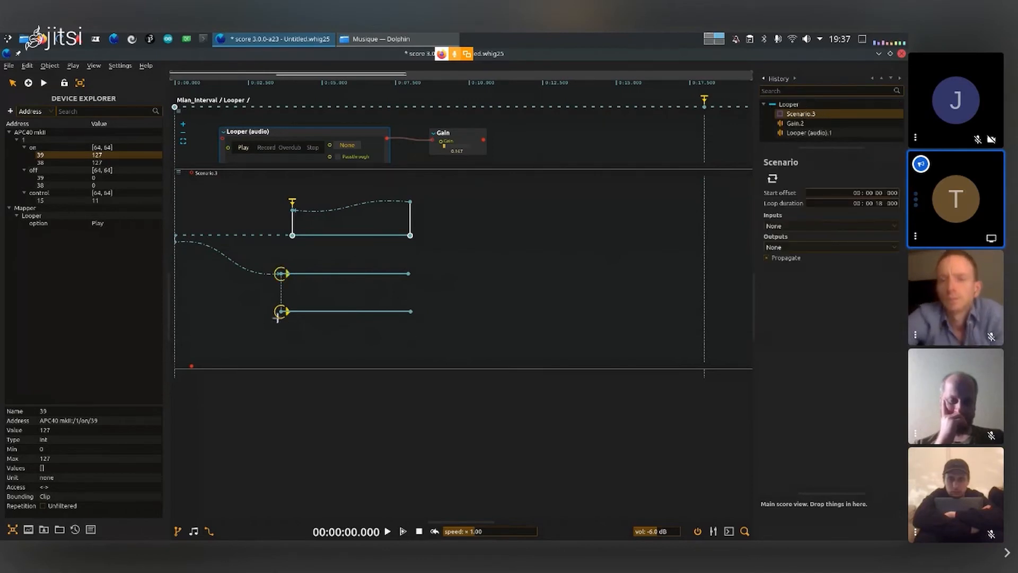
click(280, 311)
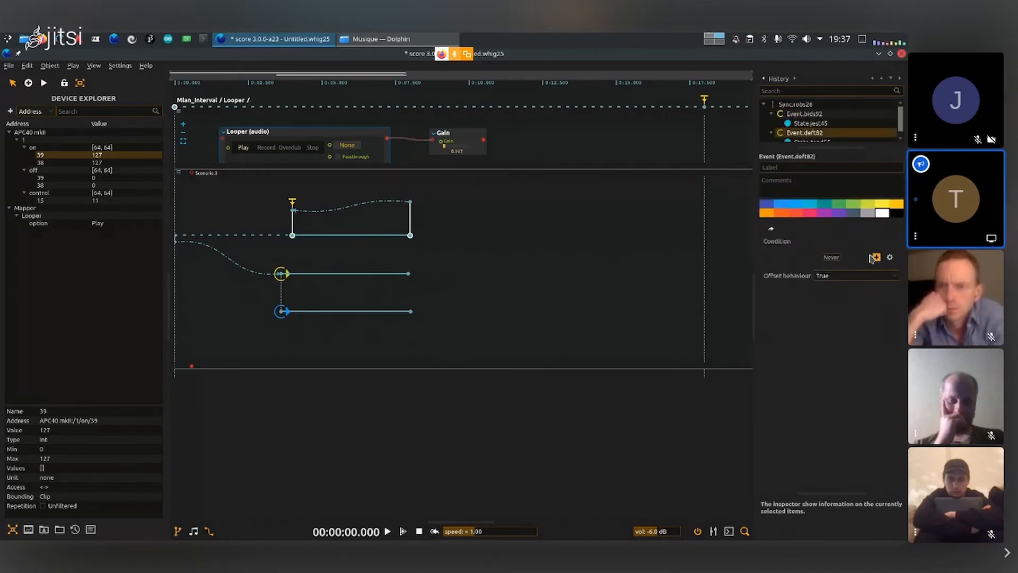
click(834, 257)
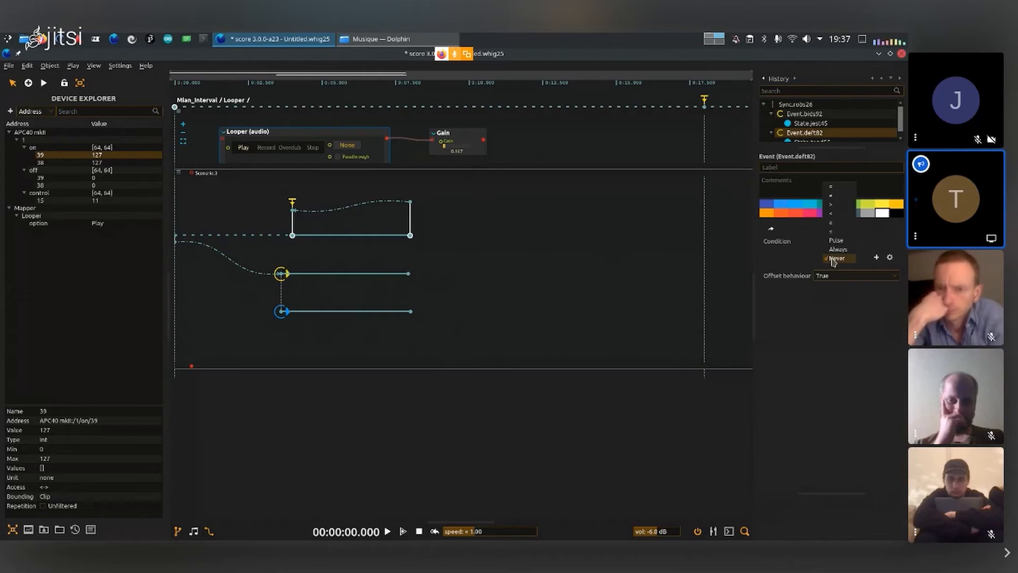
click(838, 249)
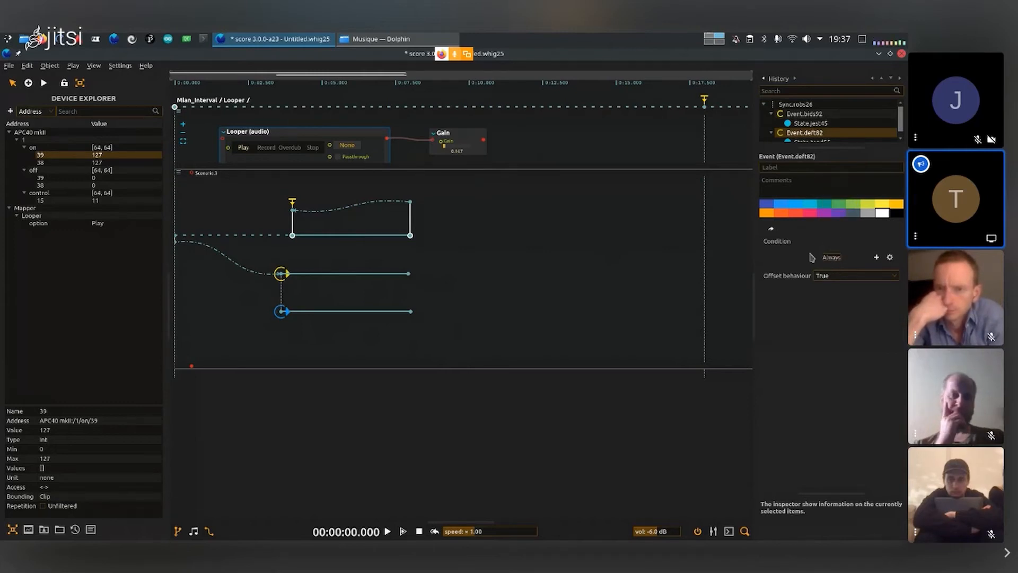
Play to confirm only the lower branch runs, then check MIDI control 15 in the Device Explorer
click(387, 531)
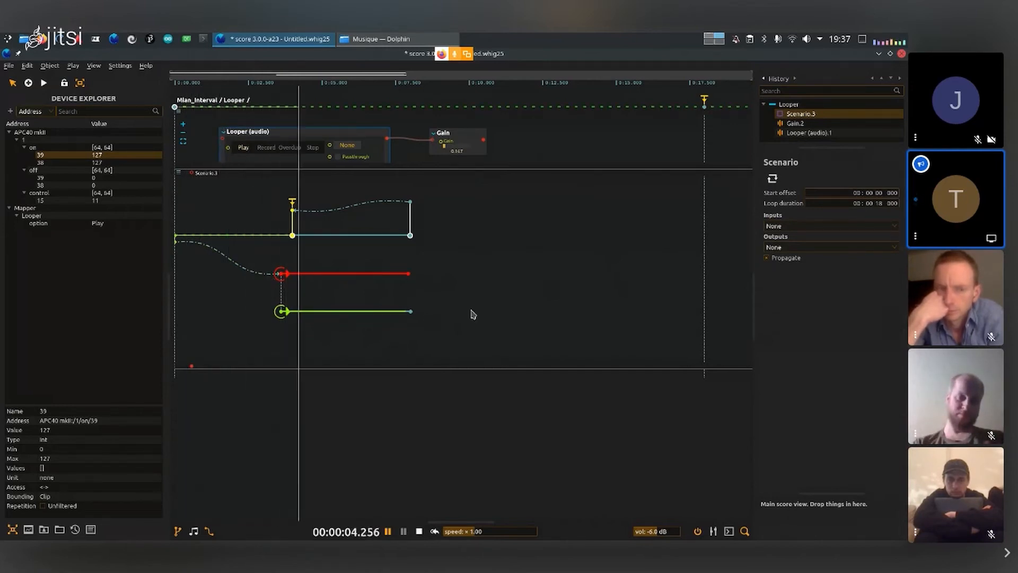
click(418, 532)
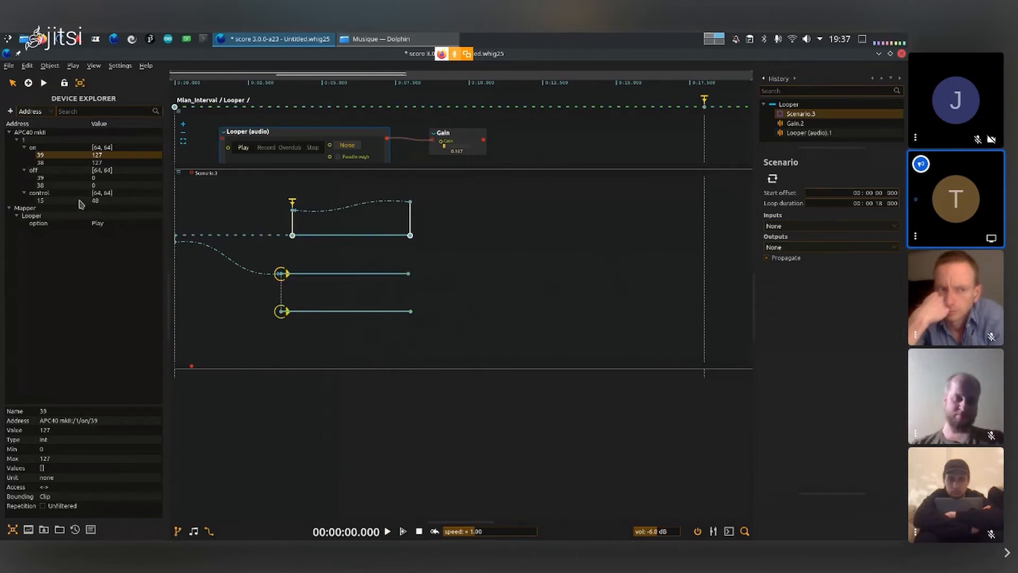
click(40, 200)
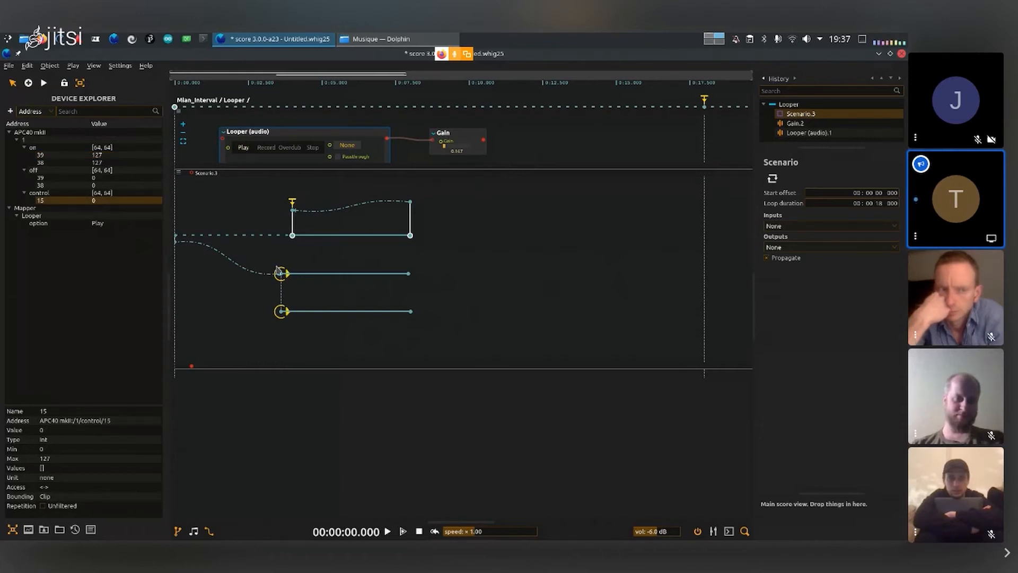
click(279, 272)
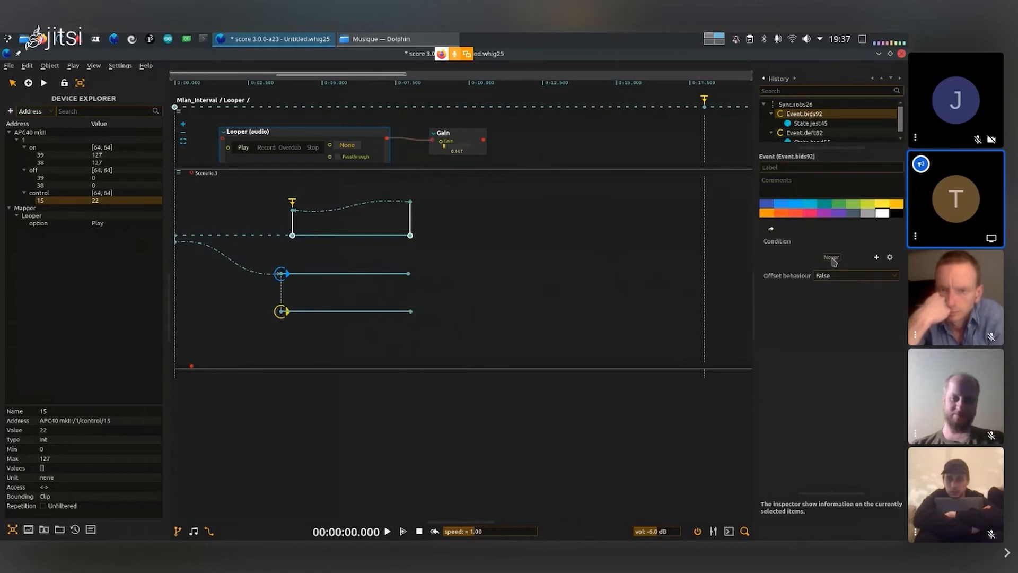
Give the upper branch event the condition control/15 <= 64
click(832, 258)
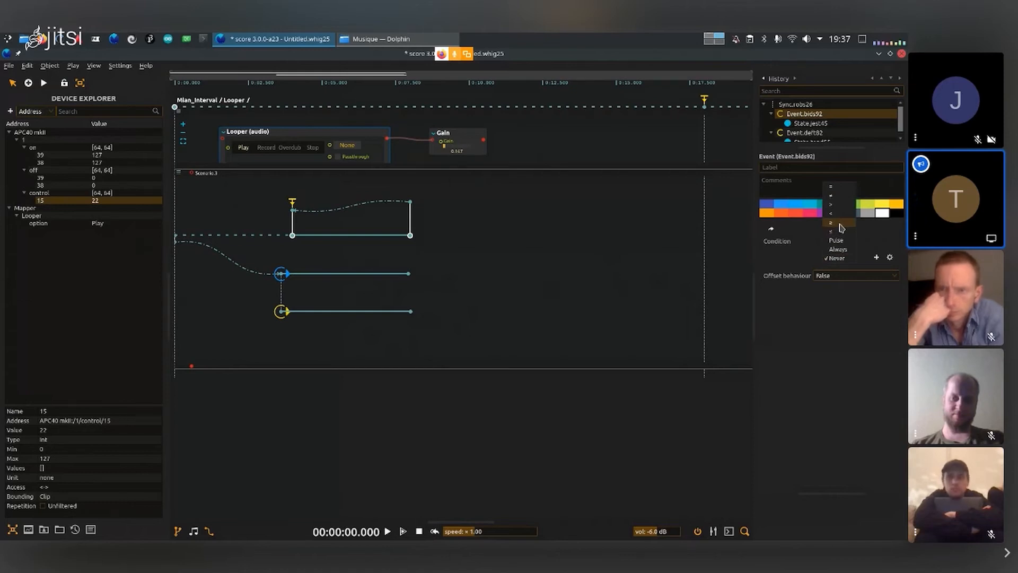
click(837, 257)
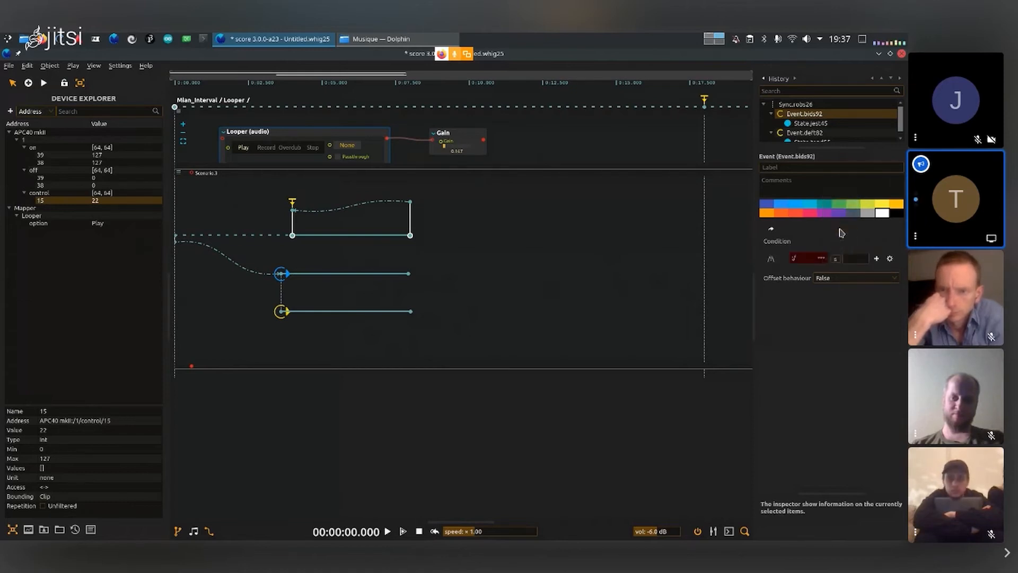
mouse_move(111, 207)
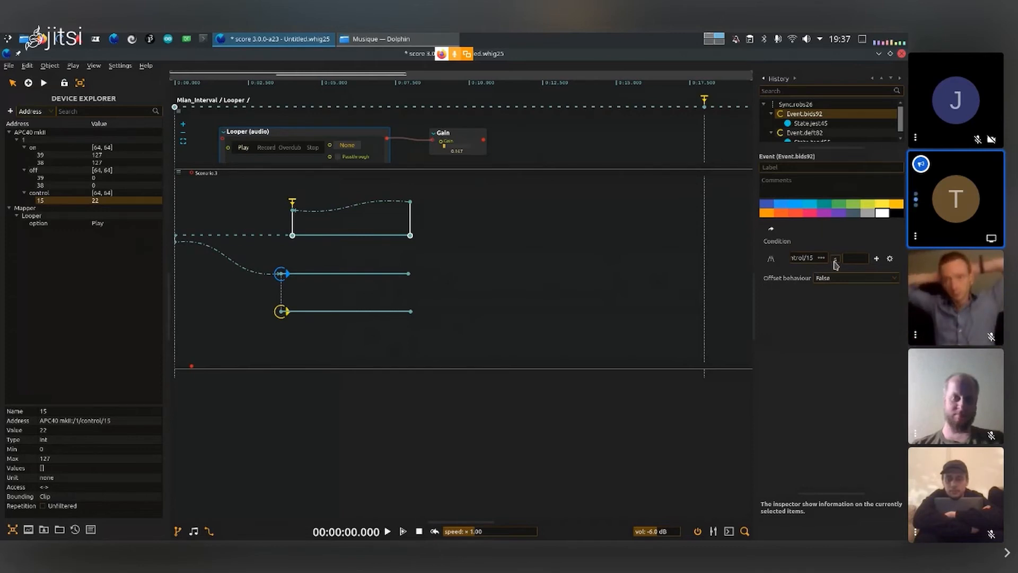
click(855, 258)
text(64)
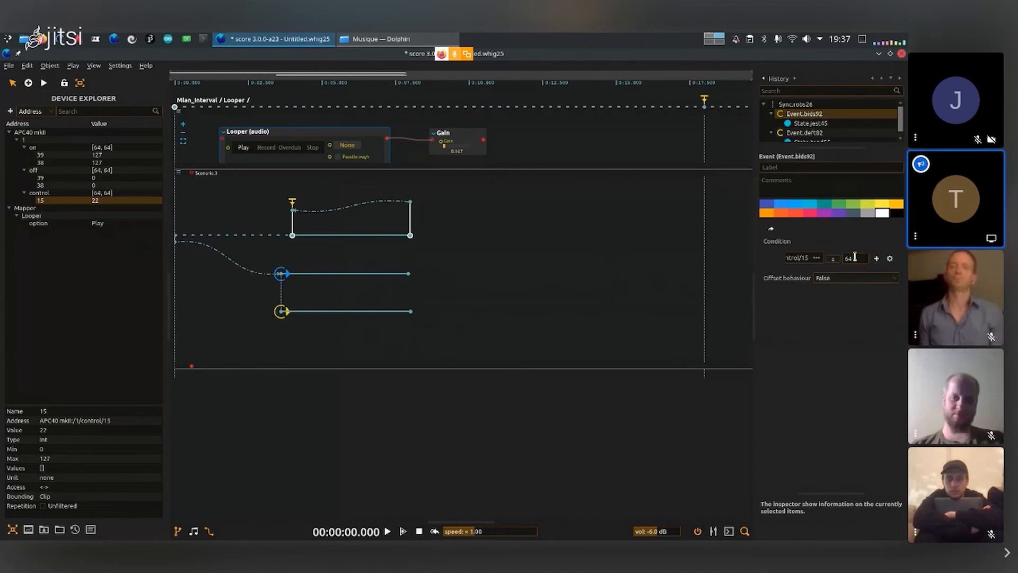
mouse_move(609, 314)
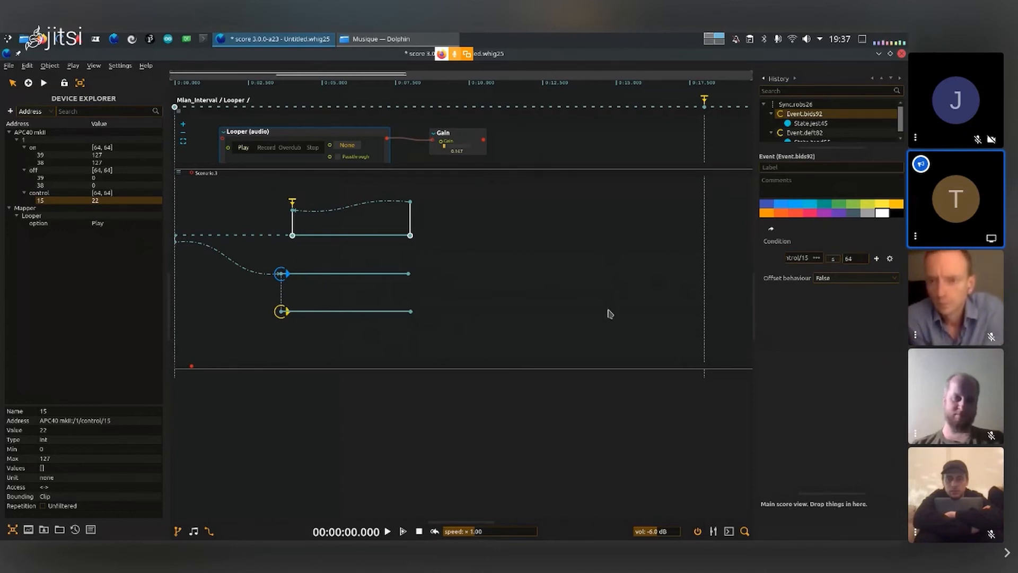
mouse_move(276, 317)
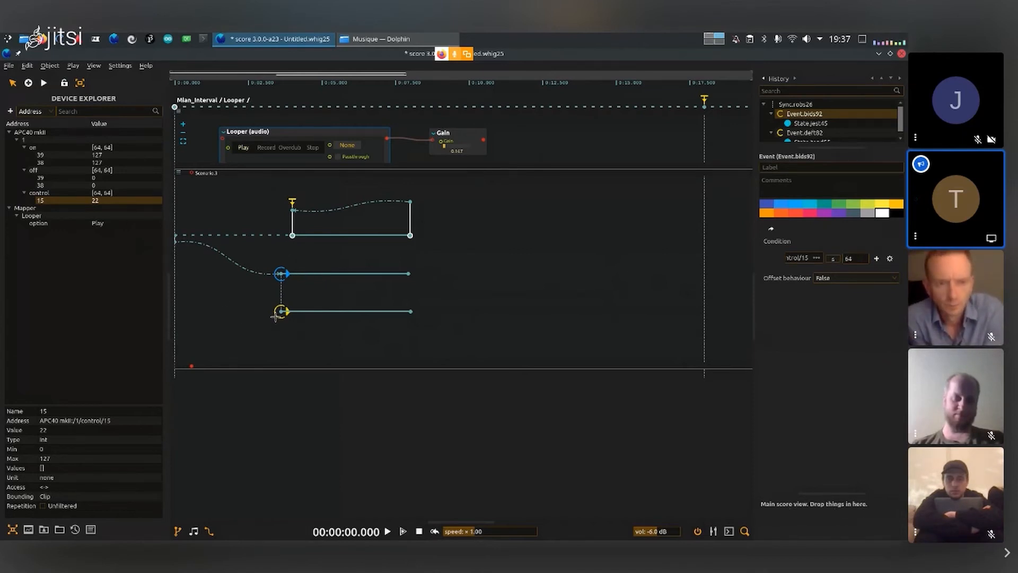
Give the lower branch event the condition control/15 > 64 instead of Always
click(804, 133)
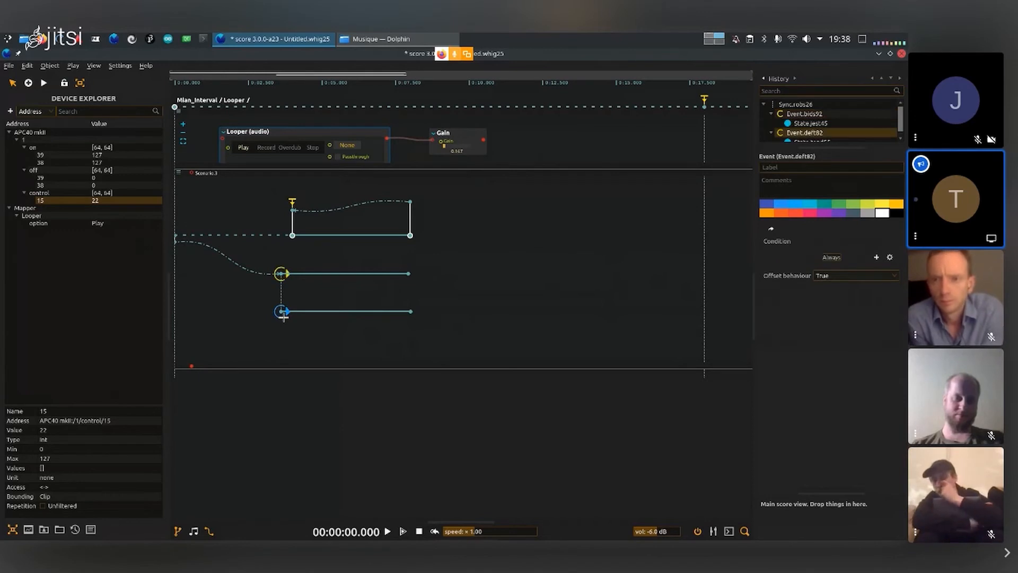
mouse_move(838, 258)
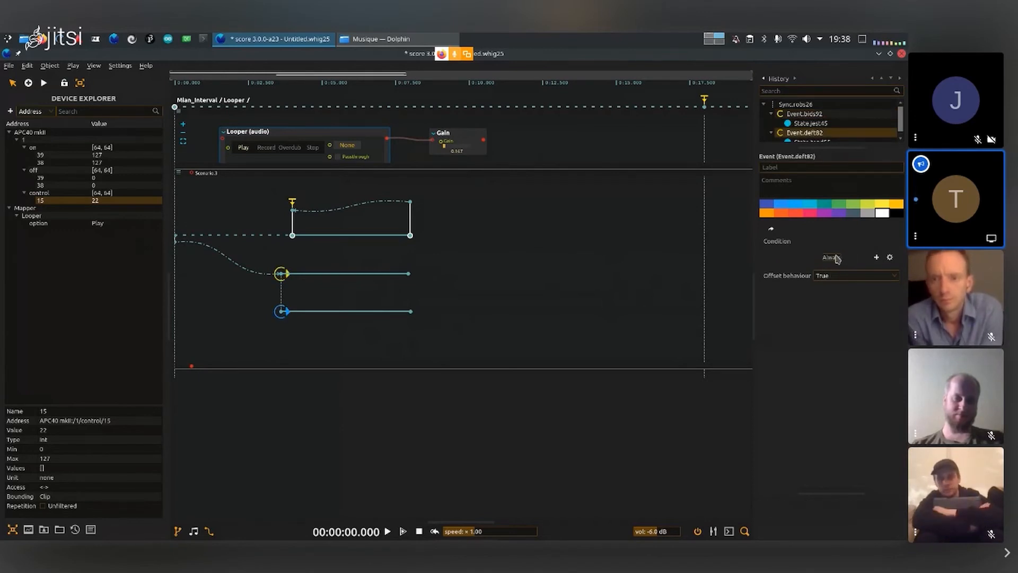
click(833, 258)
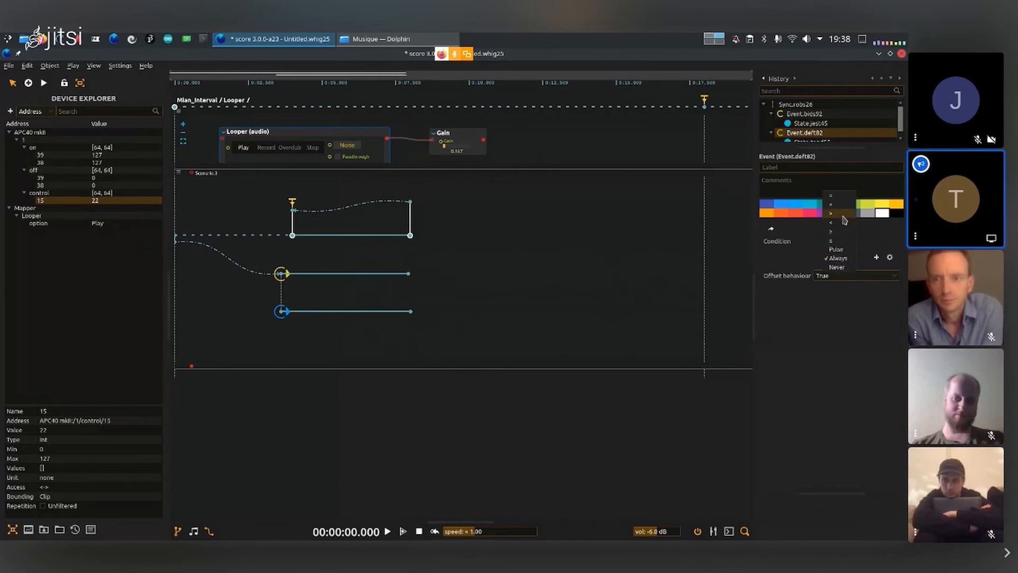
click(838, 258)
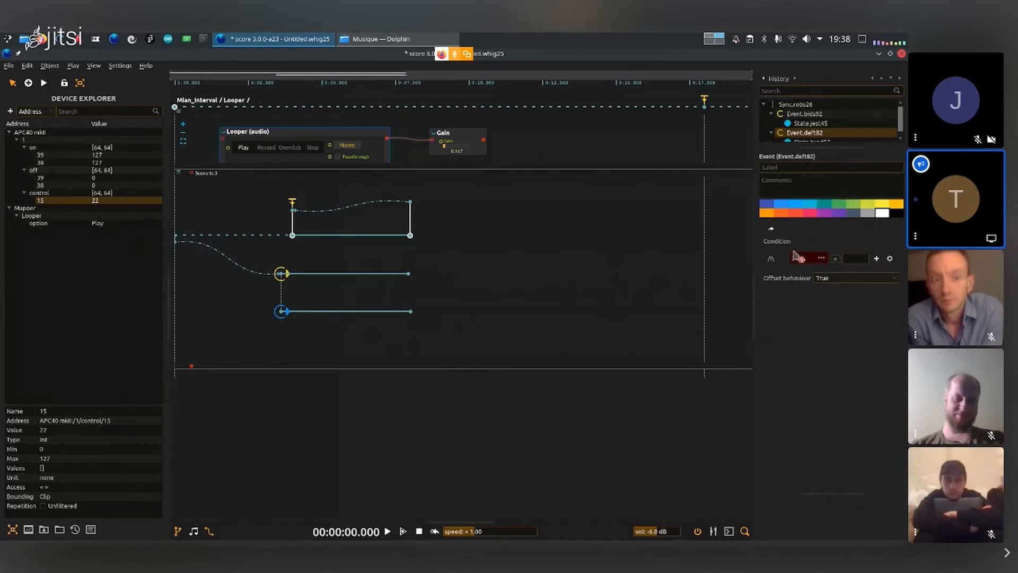
click(808, 258)
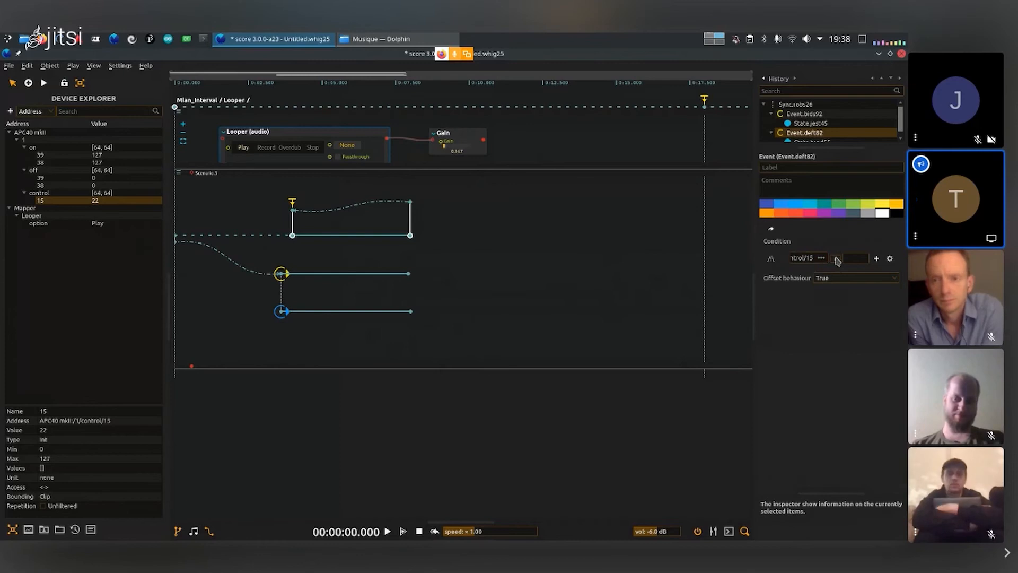
click(842, 258)
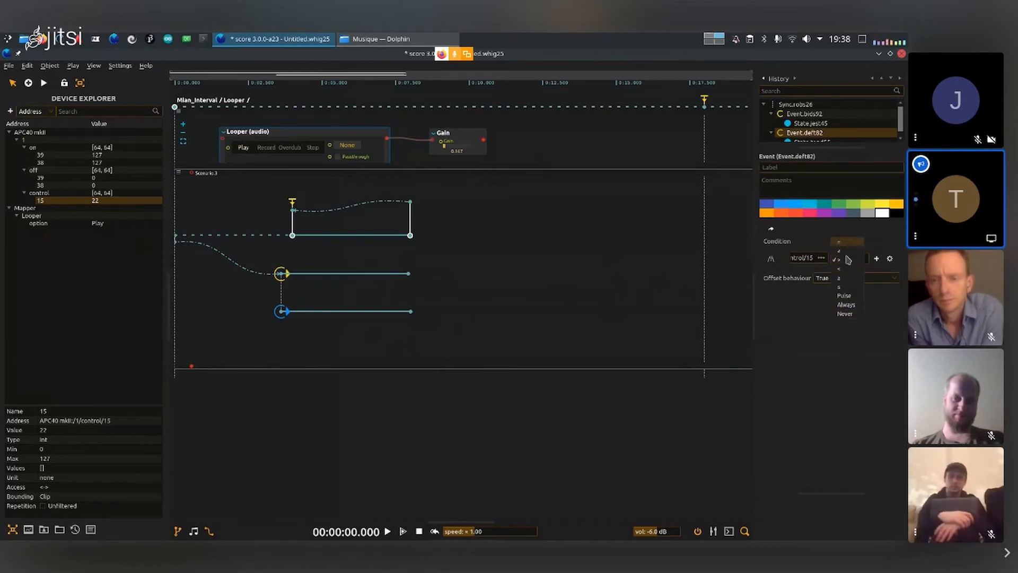
click(841, 260)
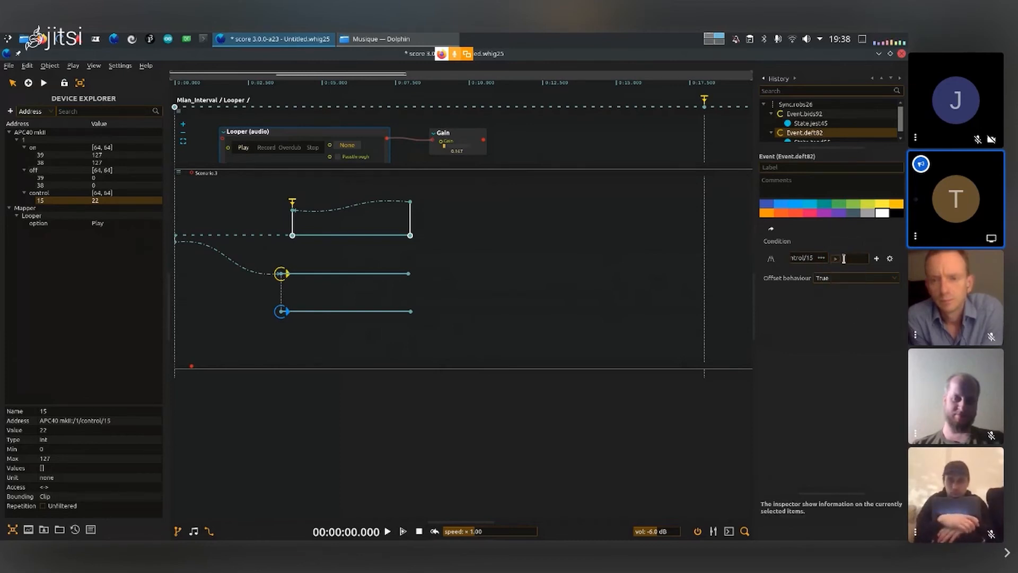
text(4)
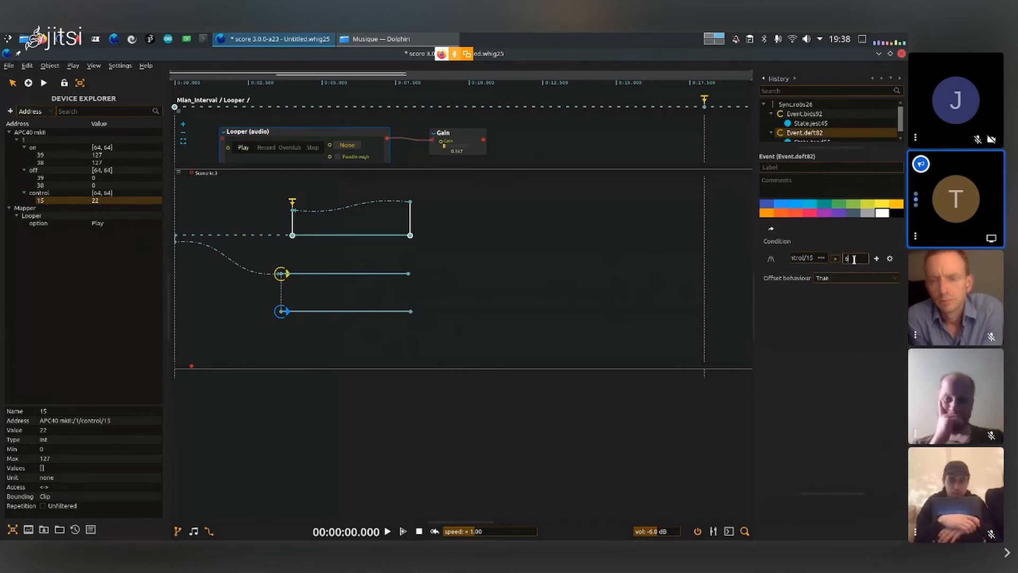
text(64)
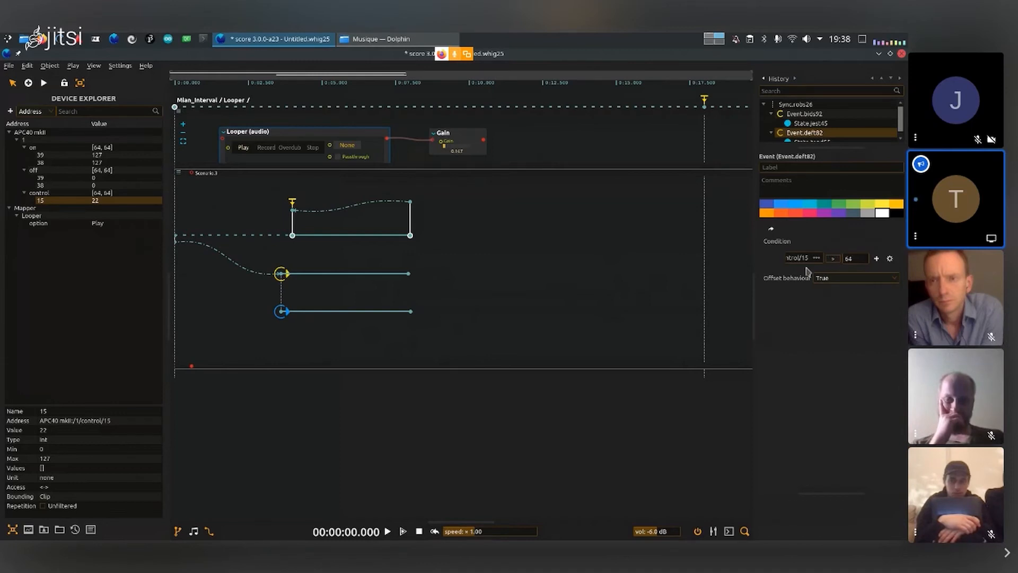
mouse_move(114, 288)
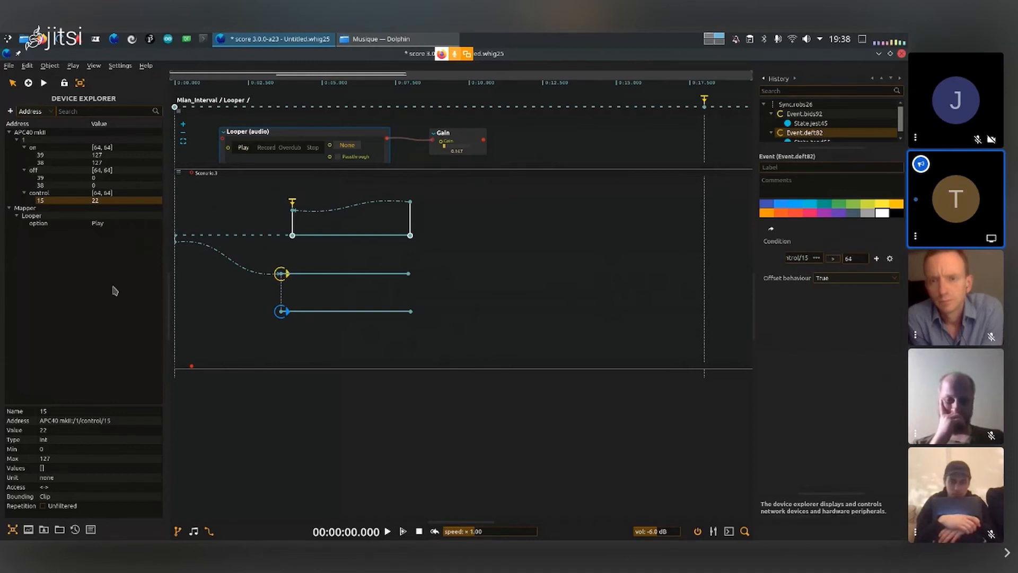
mouse_move(480, 312)
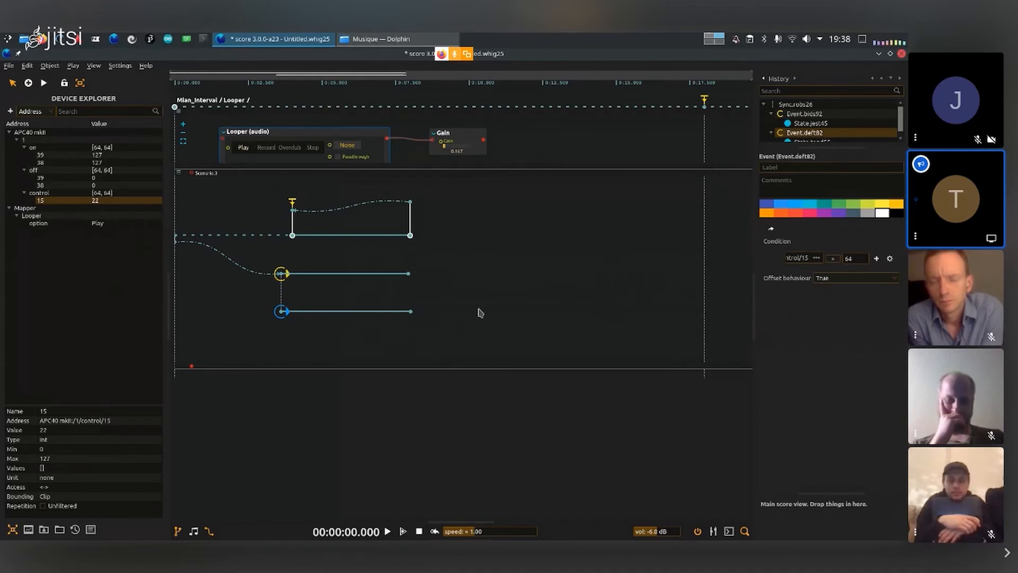
Play to test which conditional branch runs, stop, and space the branch intervals apart
click(386, 532)
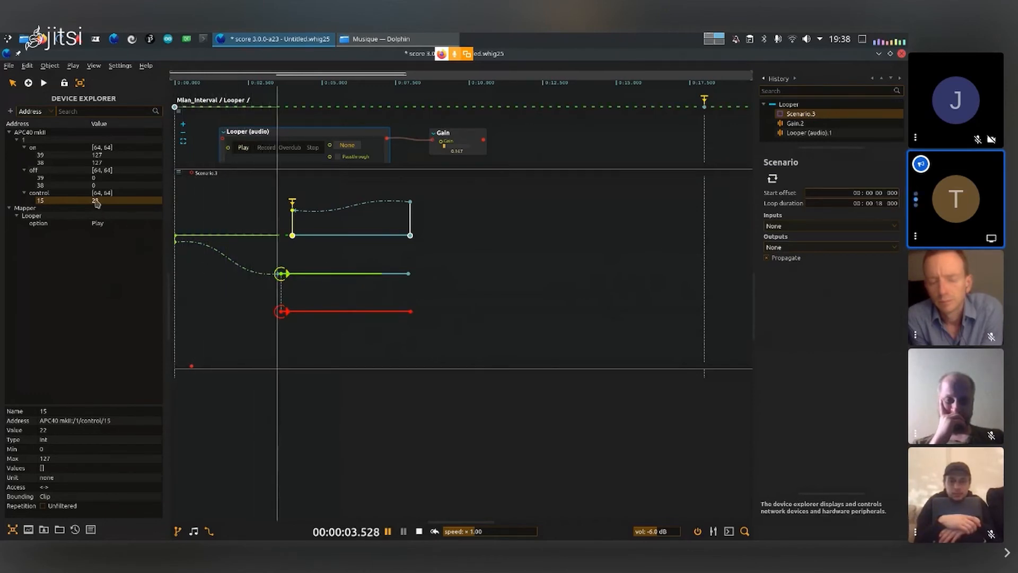
click(418, 532)
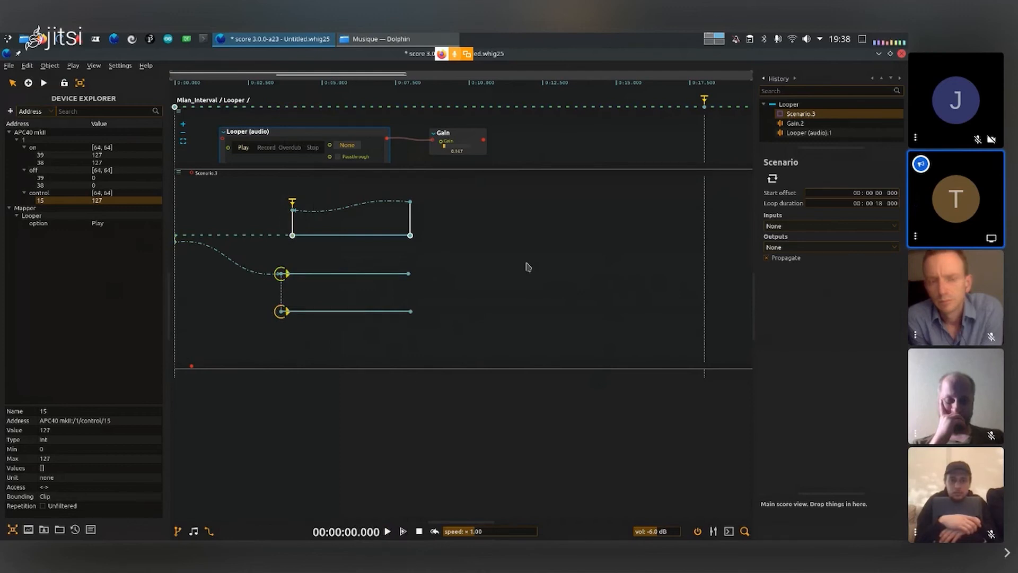
click(387, 531)
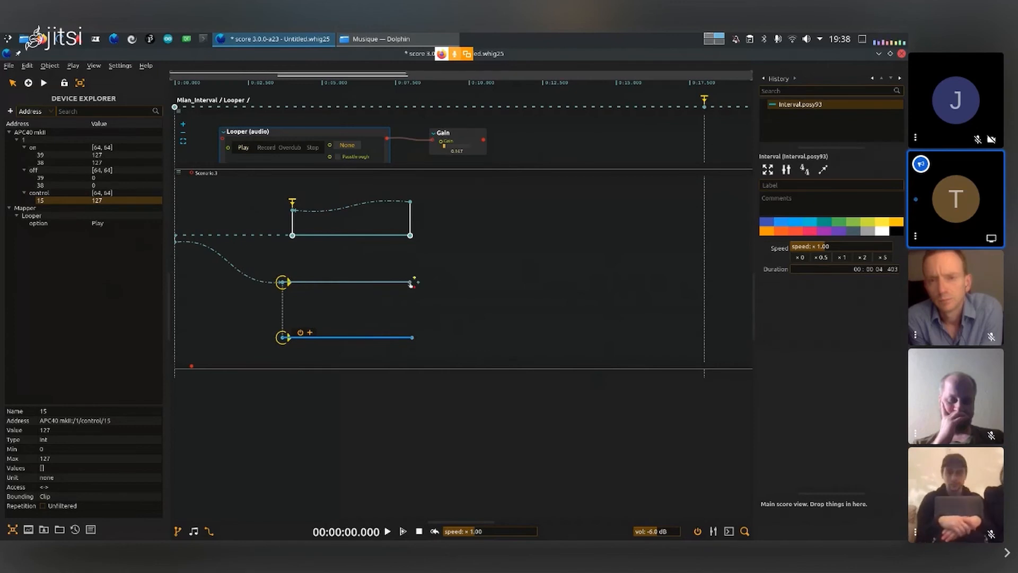
Merge the two branch ends onto one shared sync looping back to the start and review the joined structure
click(412, 337)
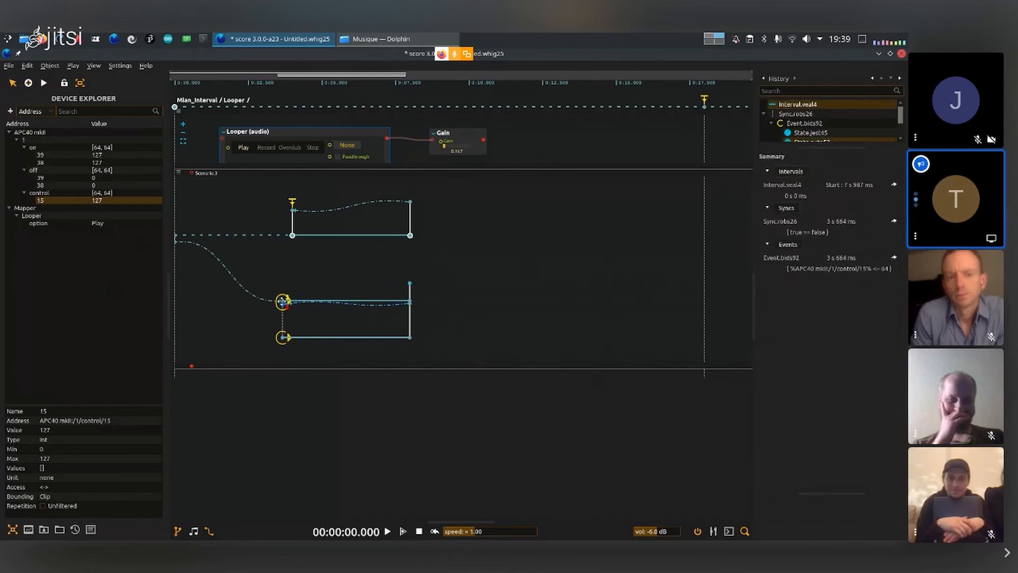
click(810, 133)
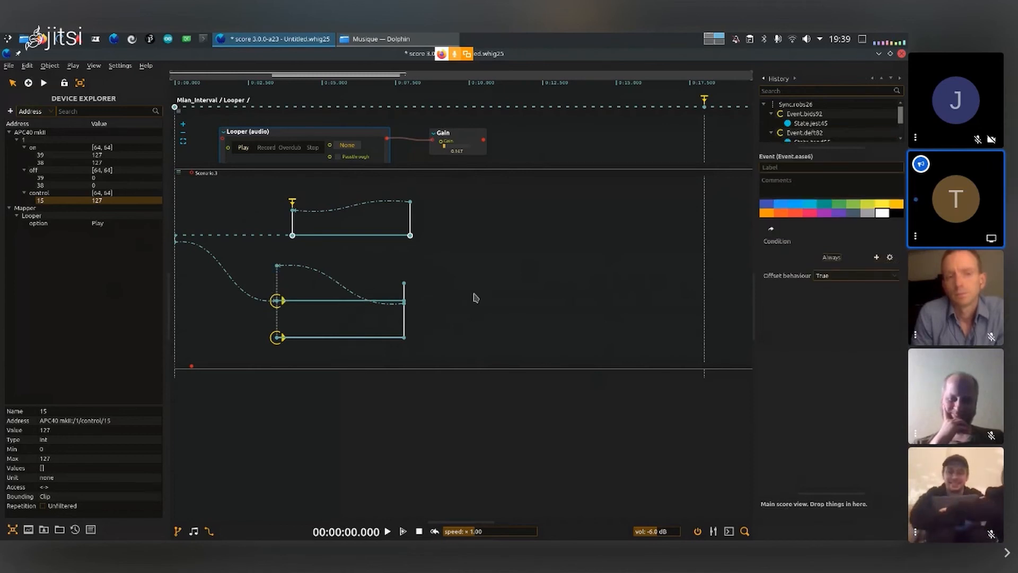
click(367, 287)
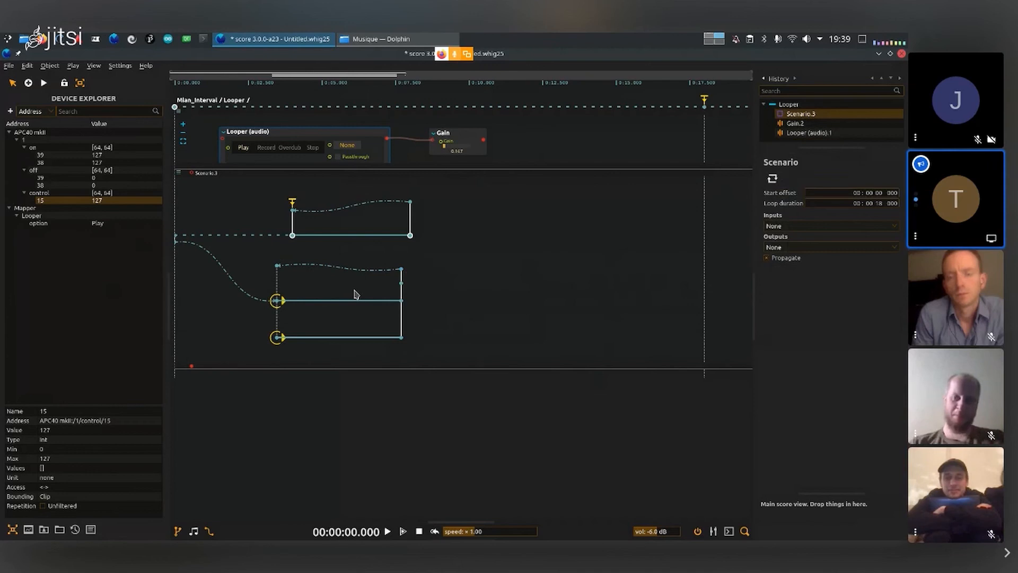
click(338, 299)
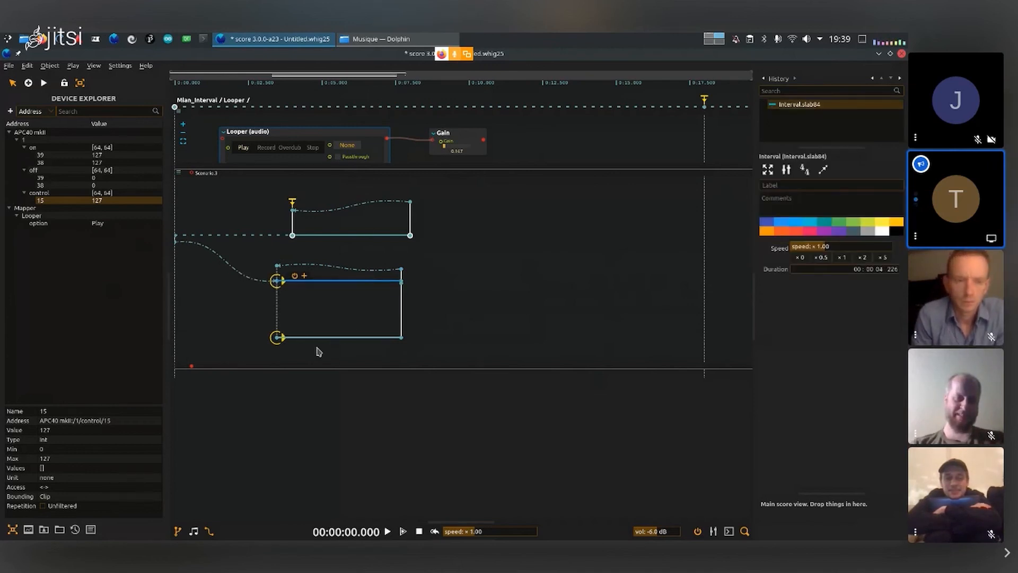
mouse_move(409, 281)
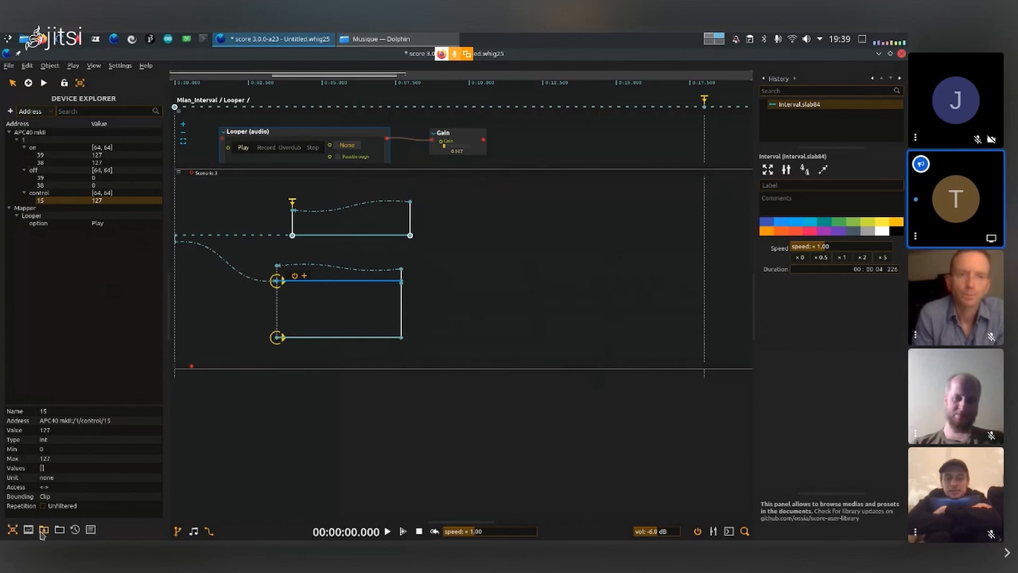
Drop 40 and 35 Test Equipment.wav from the User Library's Media samples onto the two branch intervals
click(43, 529)
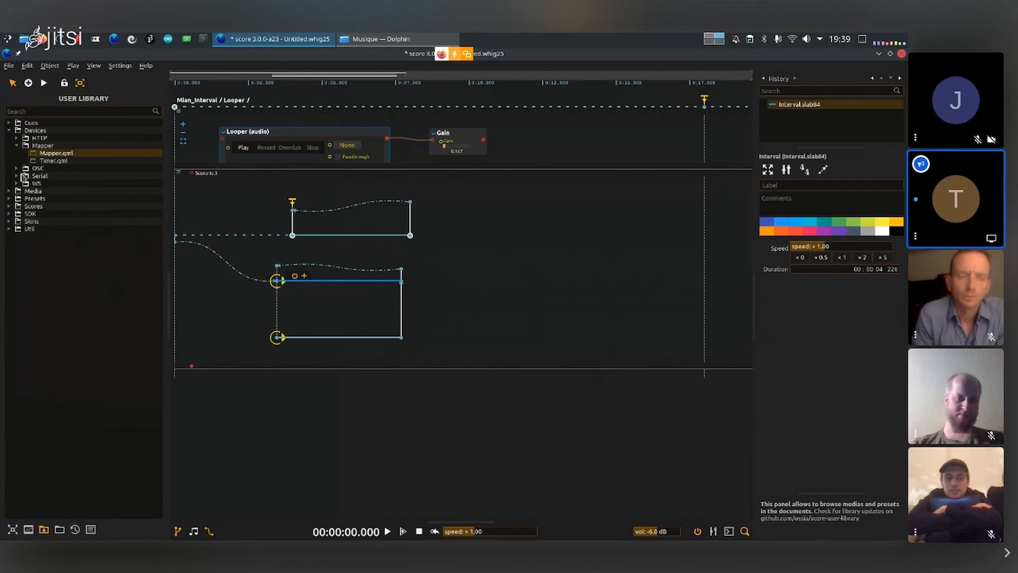
click(11, 190)
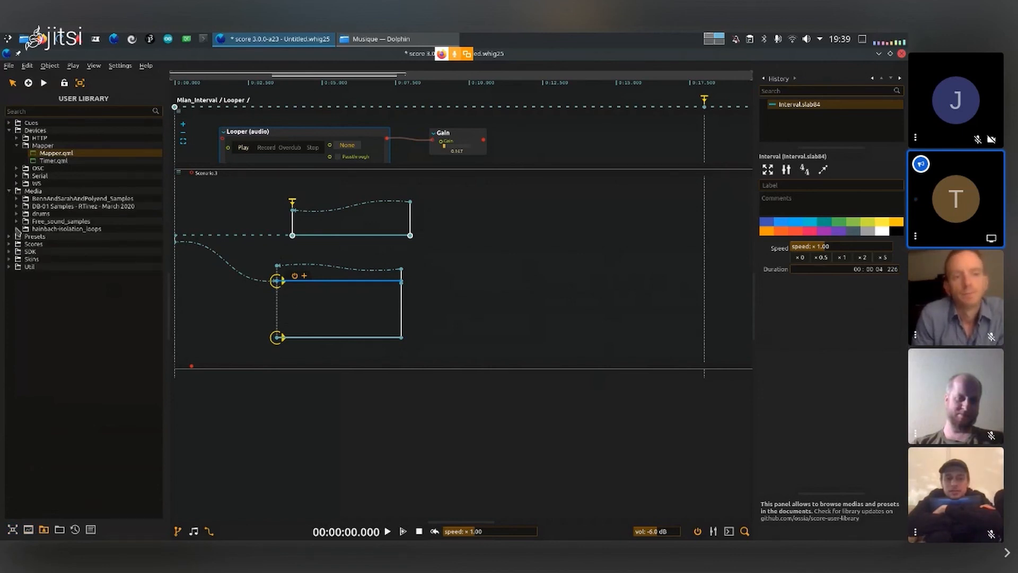
click(16, 206)
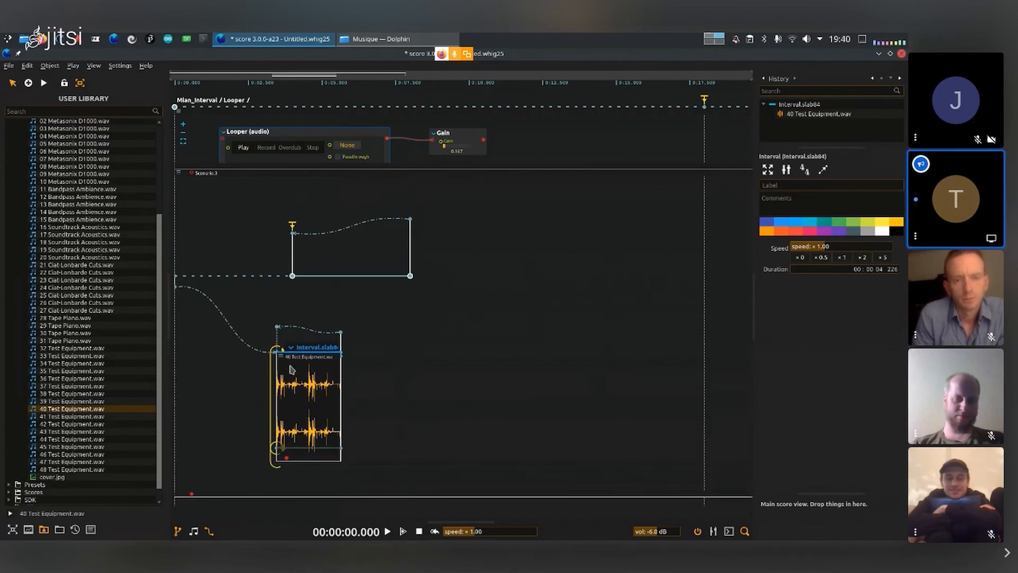
click(278, 346)
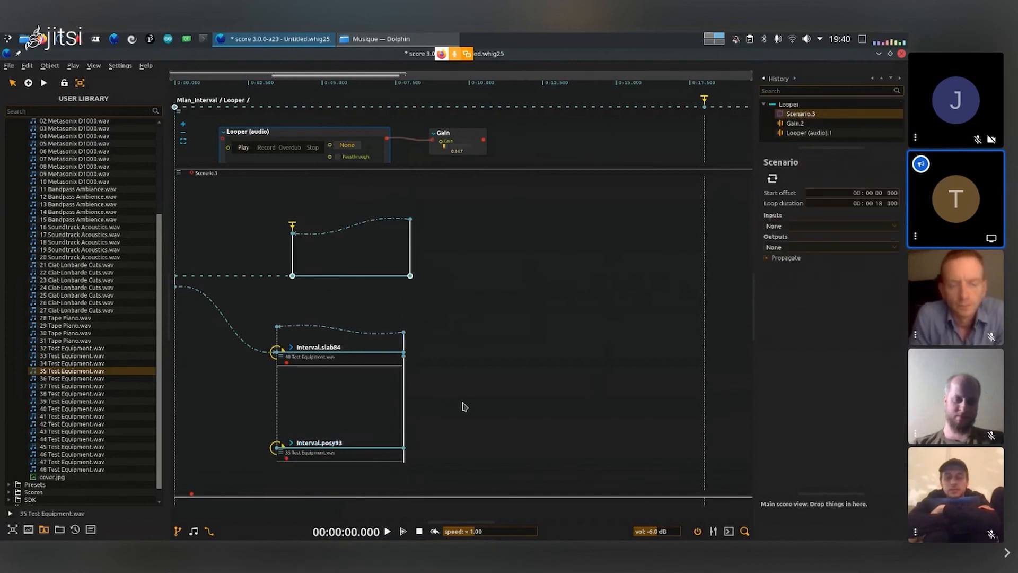
Start playback from the transport bar to hear the ≤64 branch loop its sample
click(387, 531)
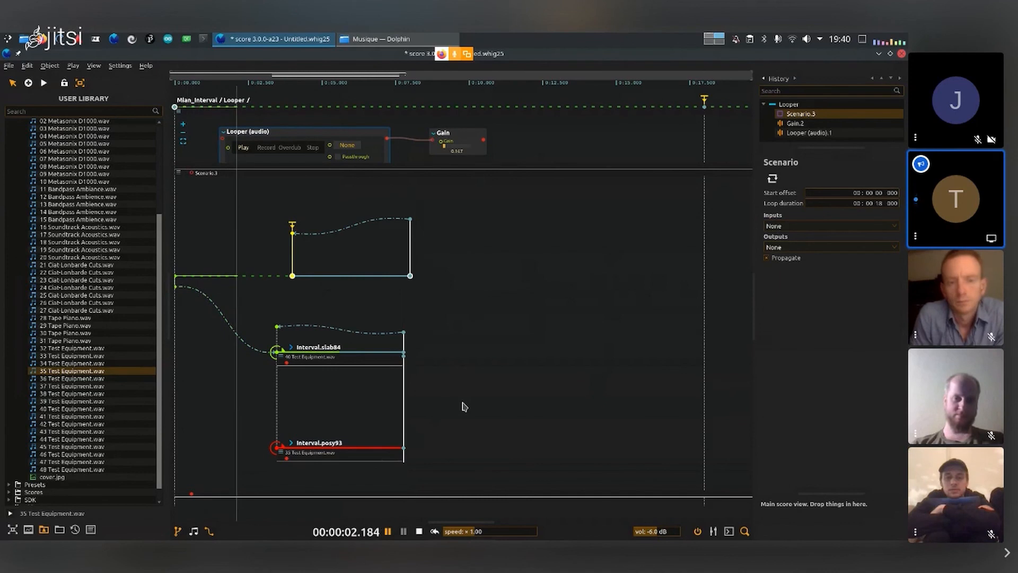
mouse_move(499, 358)
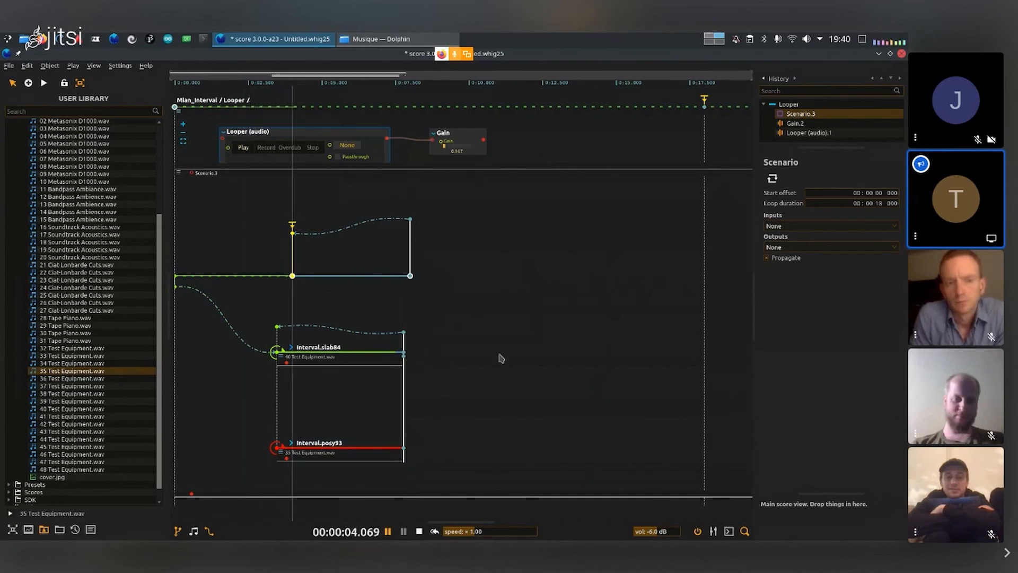